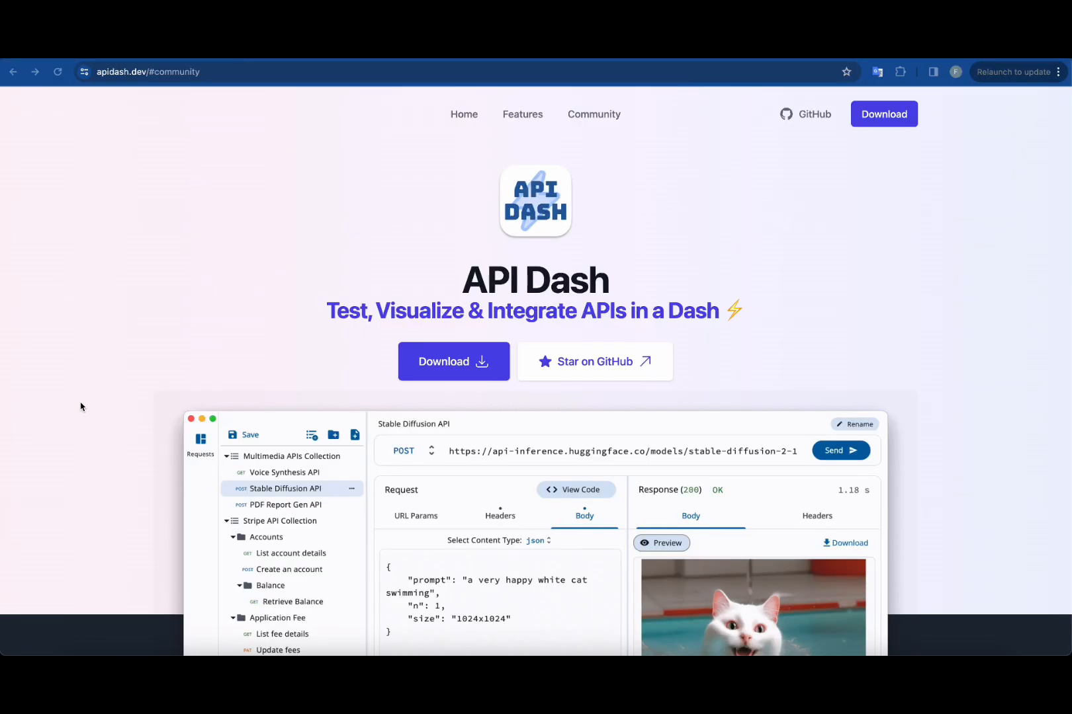
mouse_move(129, 330)
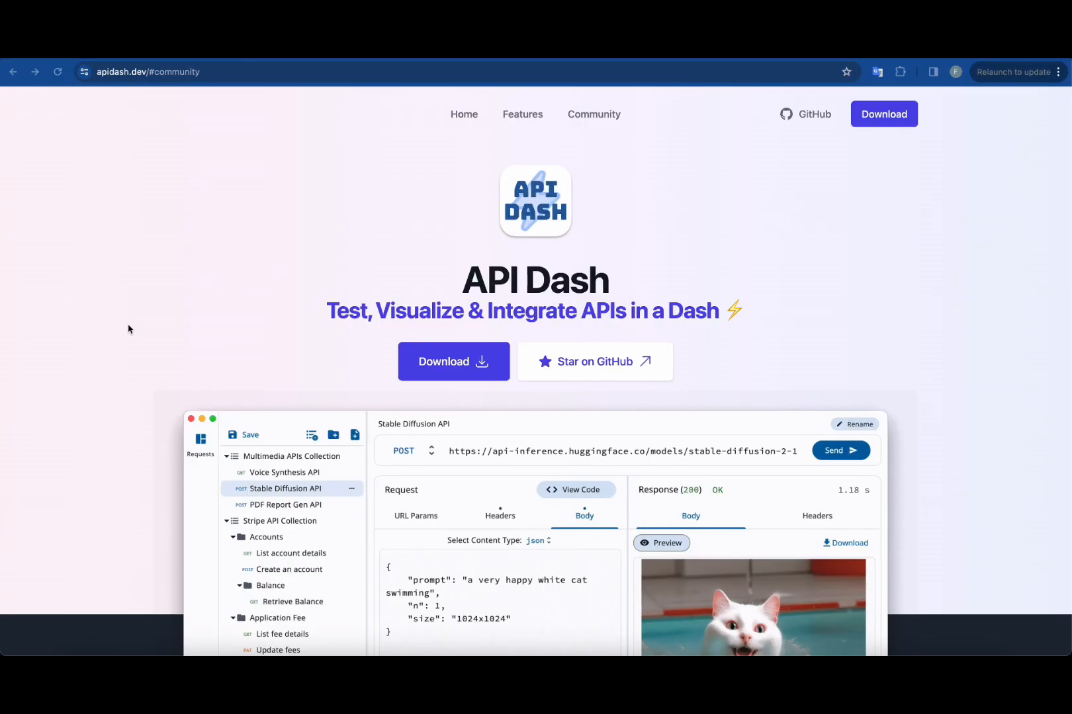
Step: Jump from the apidash.dev hero to the download options for macOS, Windows and Linux
scroll(down, 3)
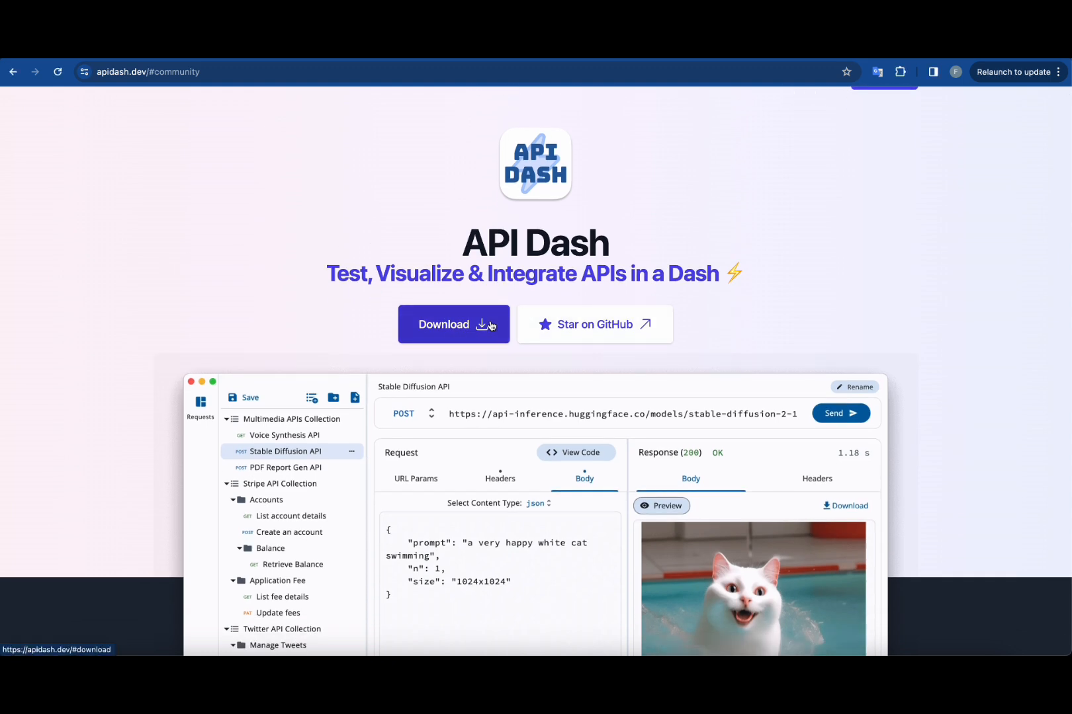
click(453, 324)
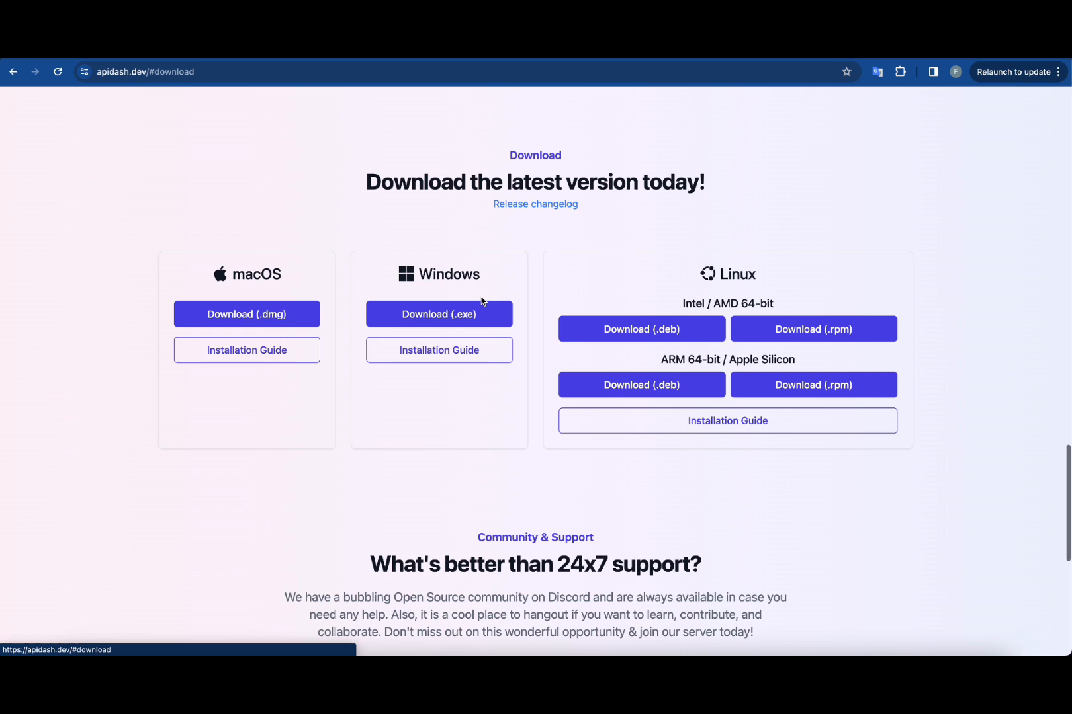
mouse_move(231, 340)
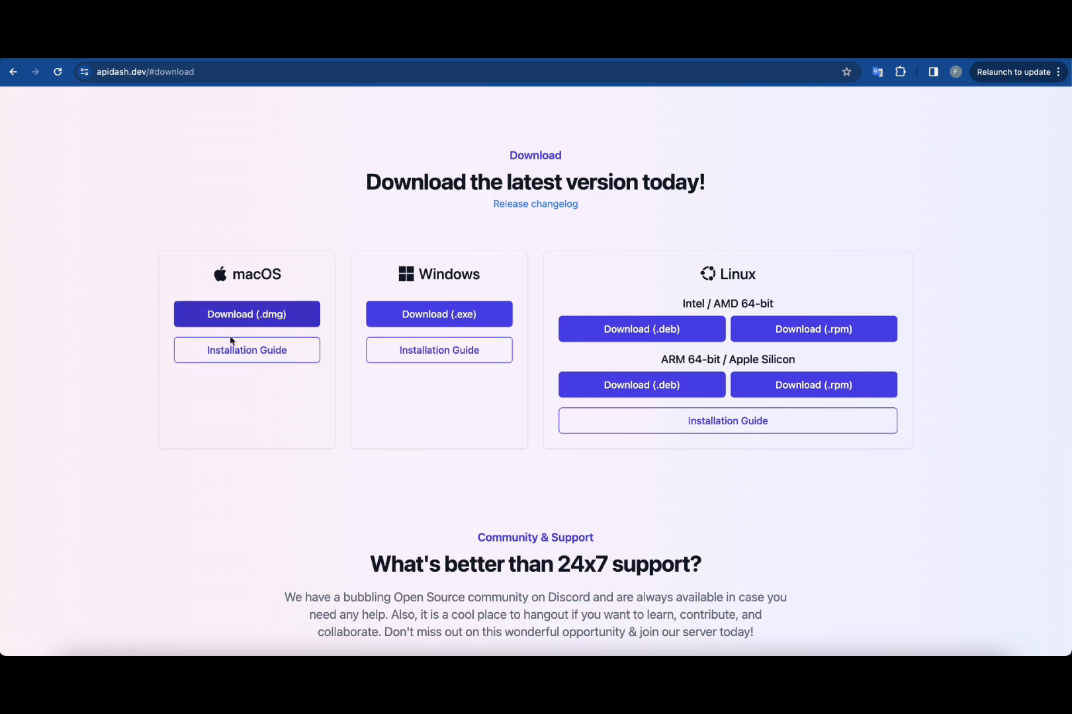
mouse_move(264, 271)
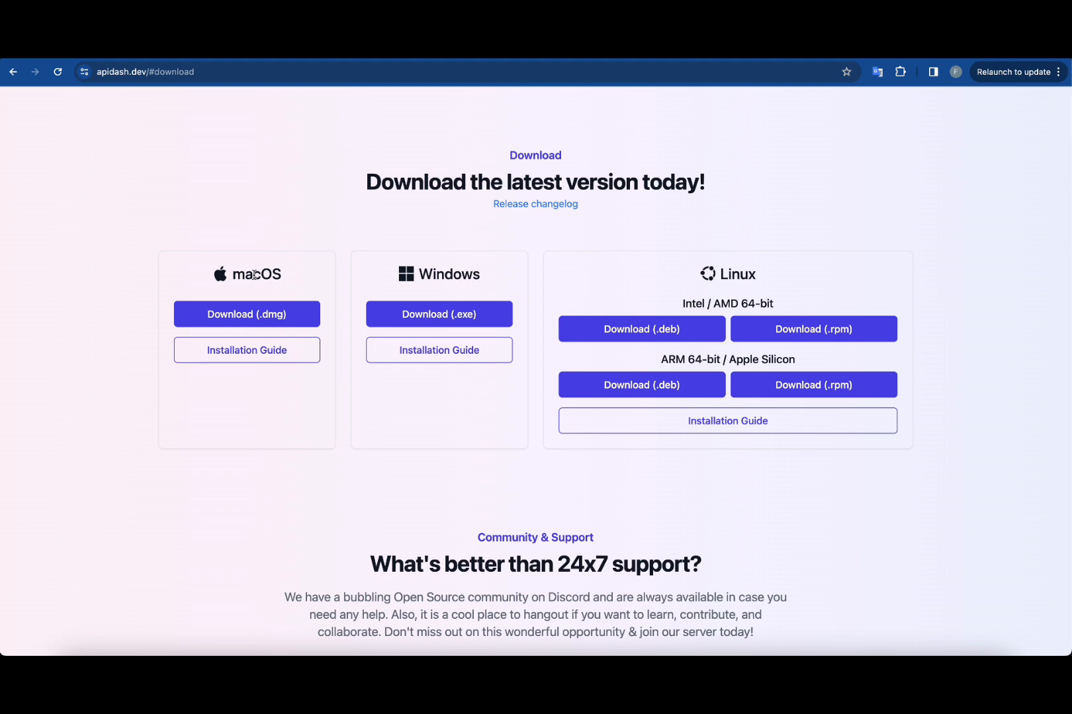
double_click(256, 274)
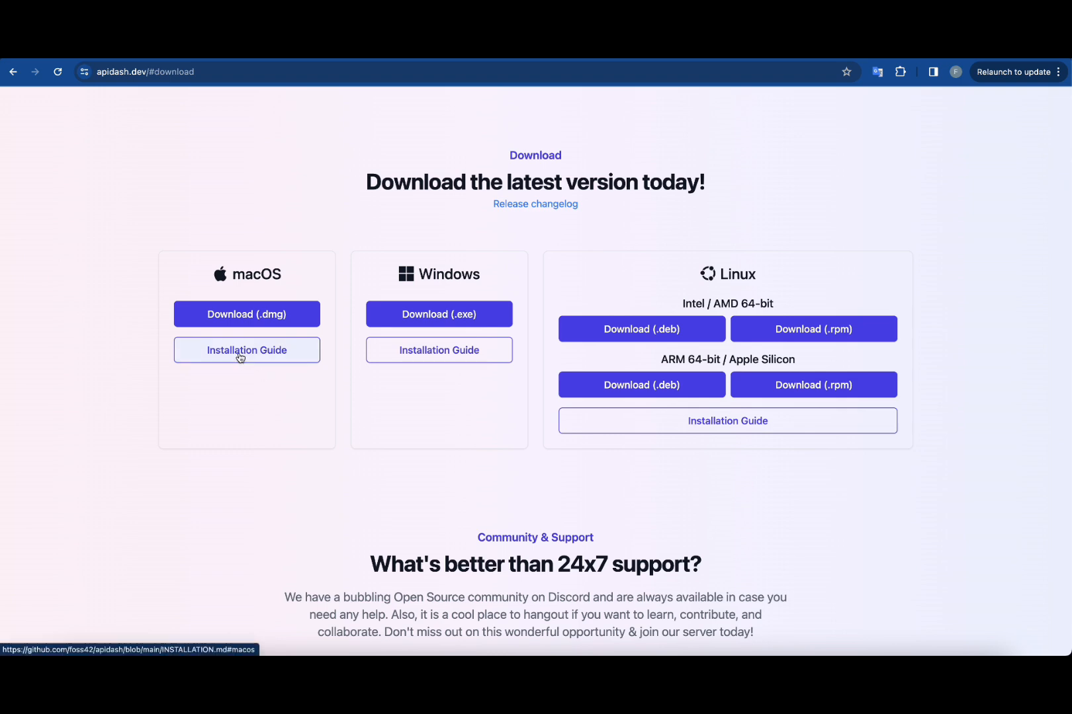
Step: Read the macOS installation guide in INSTALLATION.md on the API Dash GitHub repo
click(246, 350)
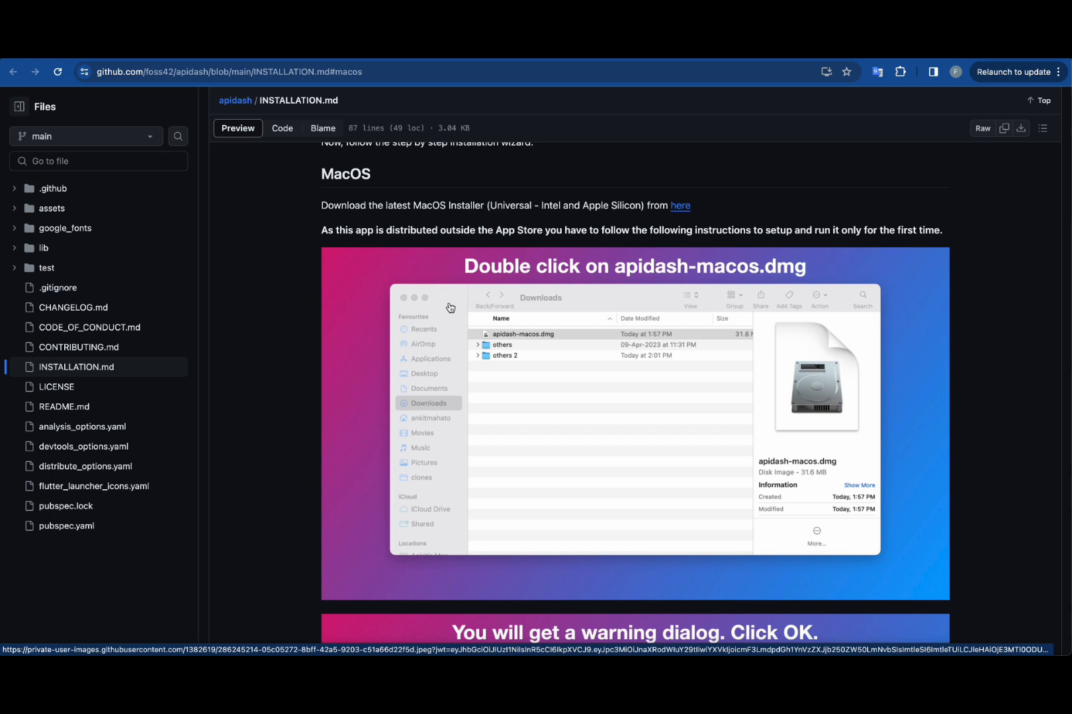
scroll(down, 3)
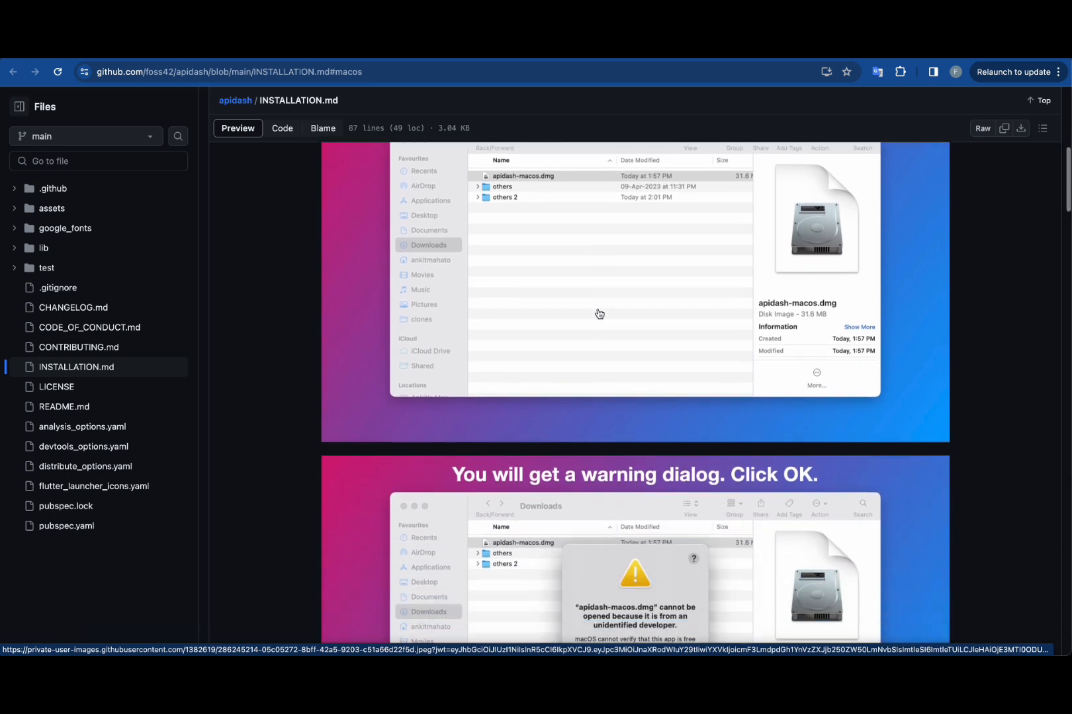
scroll(down, 3)
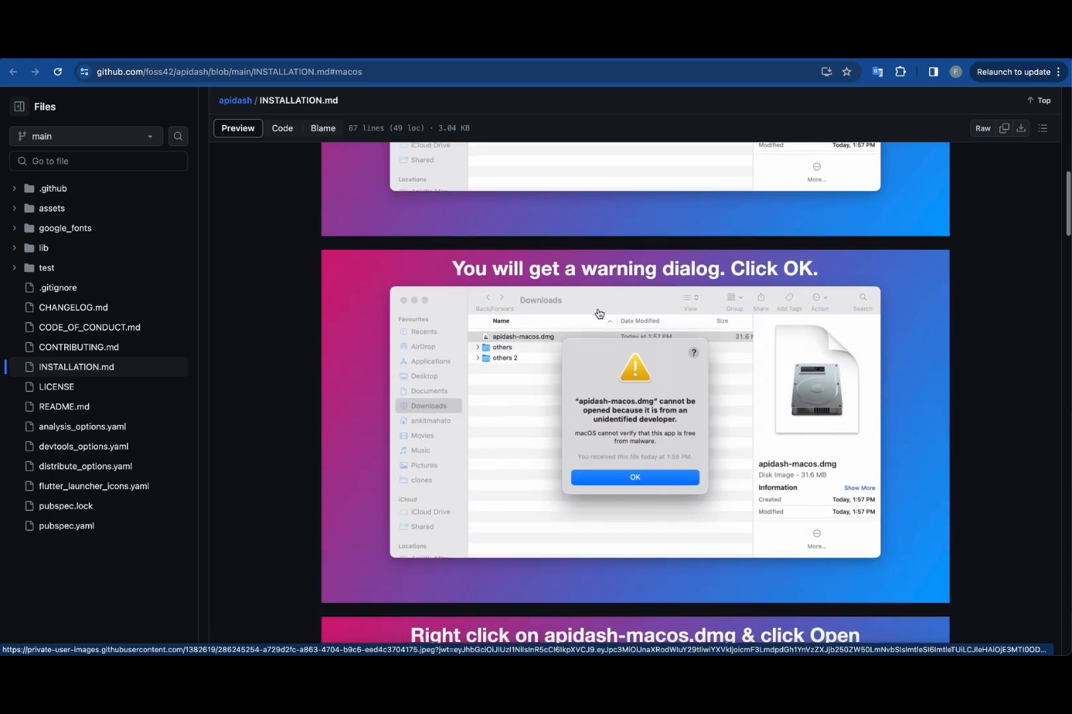
scroll(down, 3)
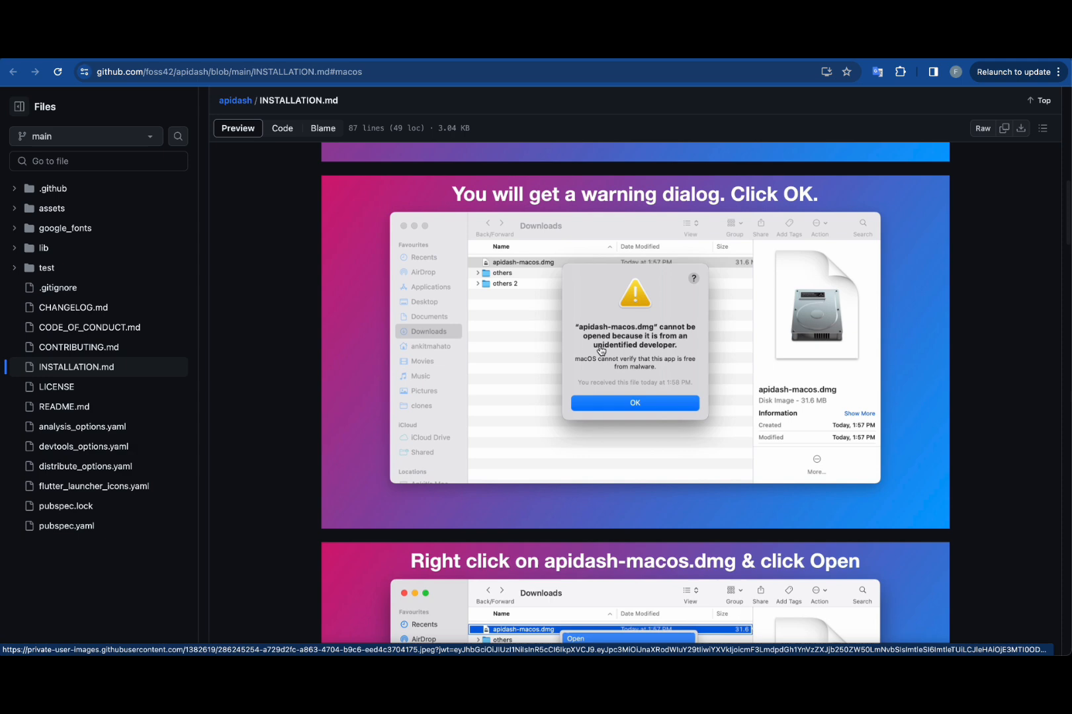
mouse_move(571, 277)
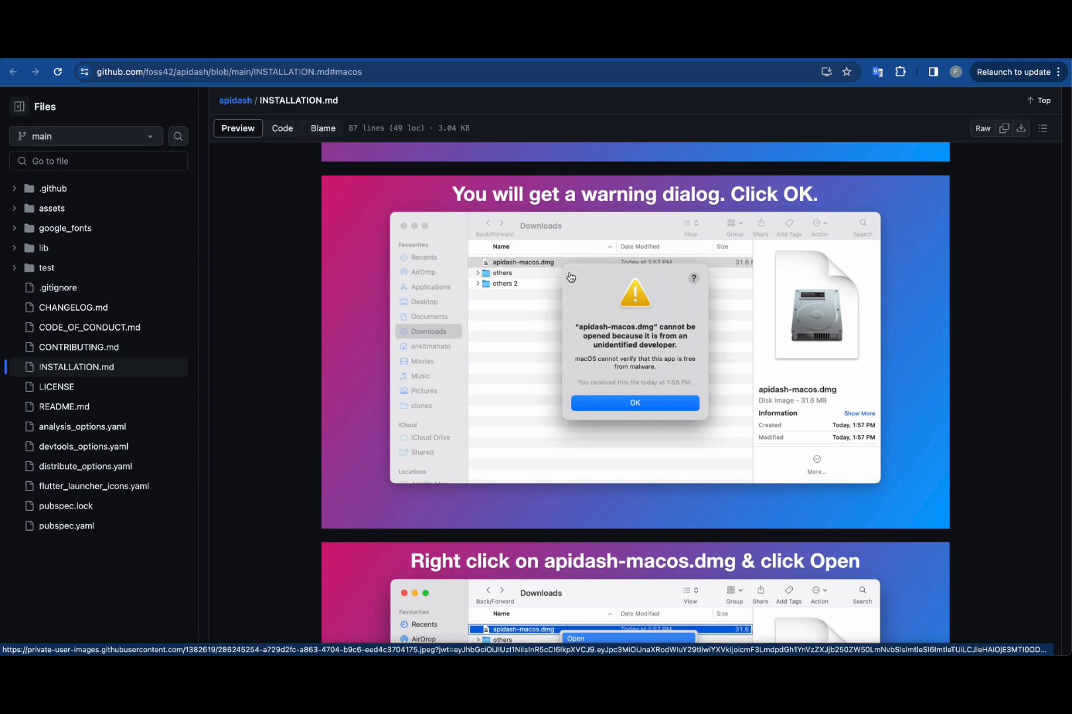
mouse_move(707, 406)
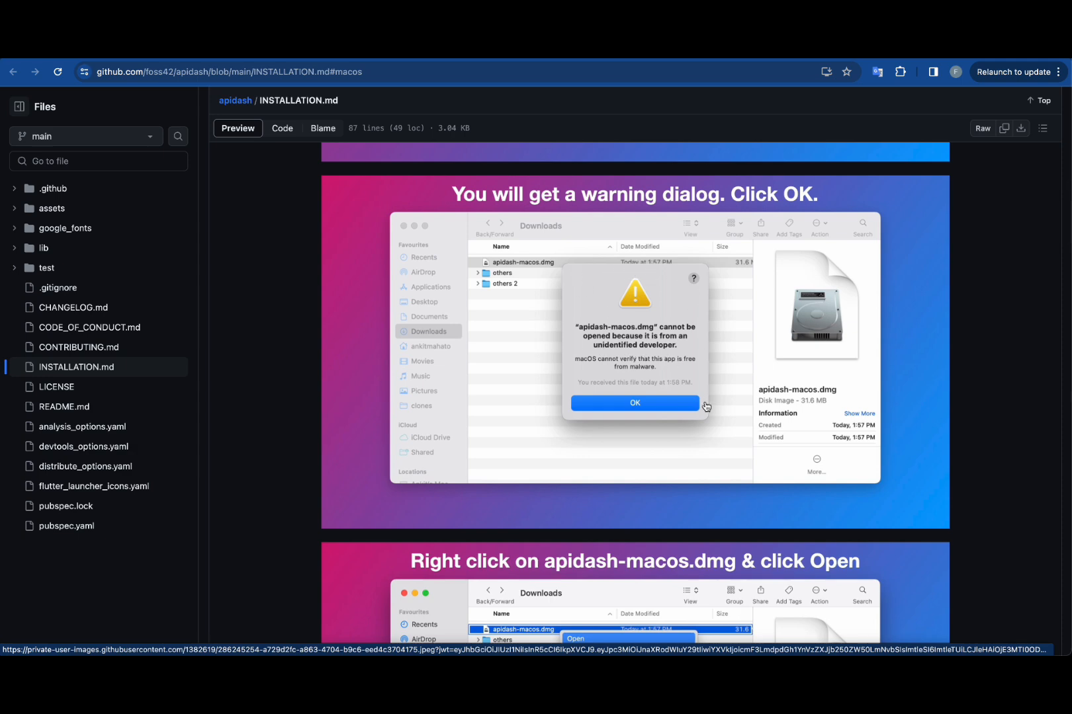
mouse_move(674, 409)
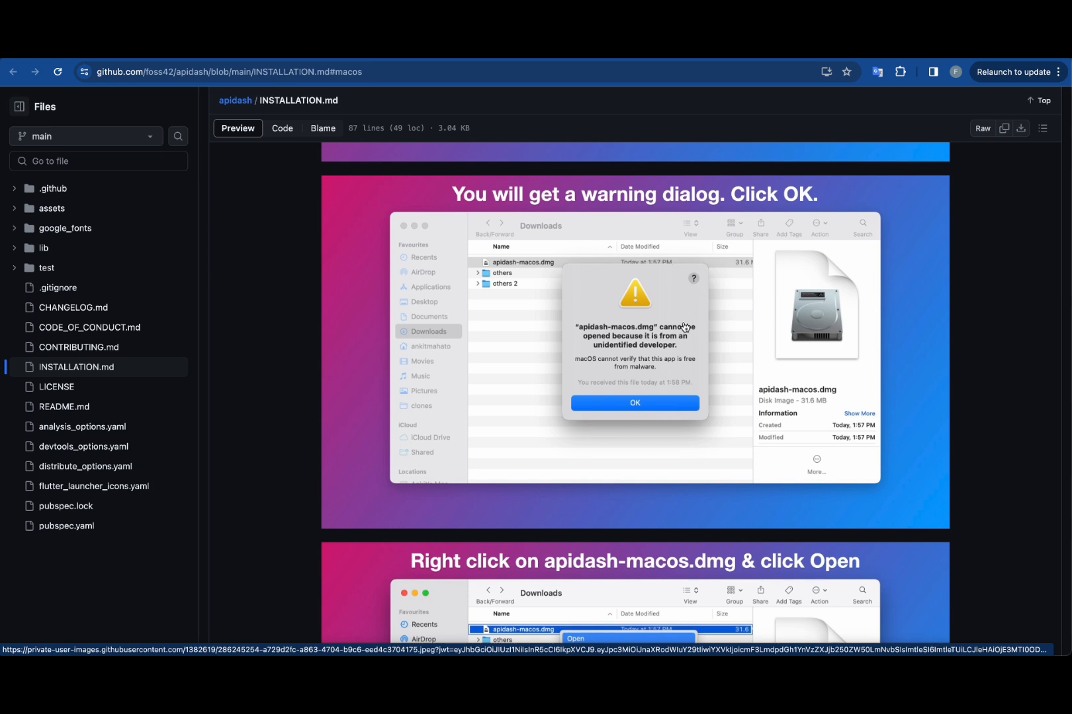
mouse_move(688, 349)
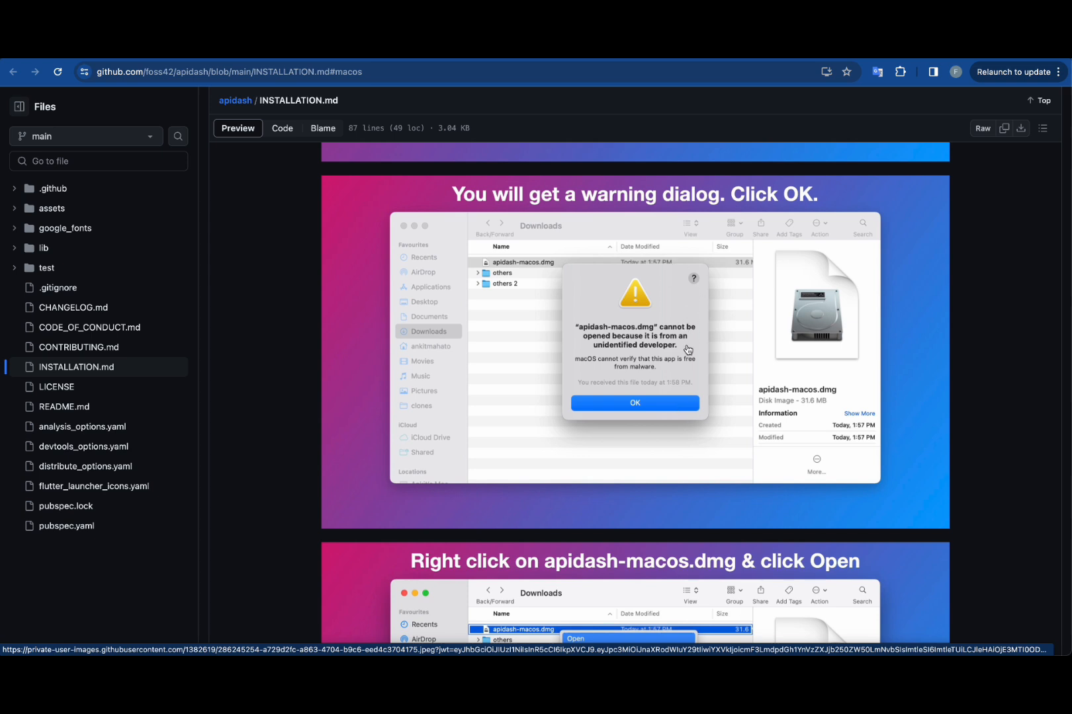
mouse_move(665, 339)
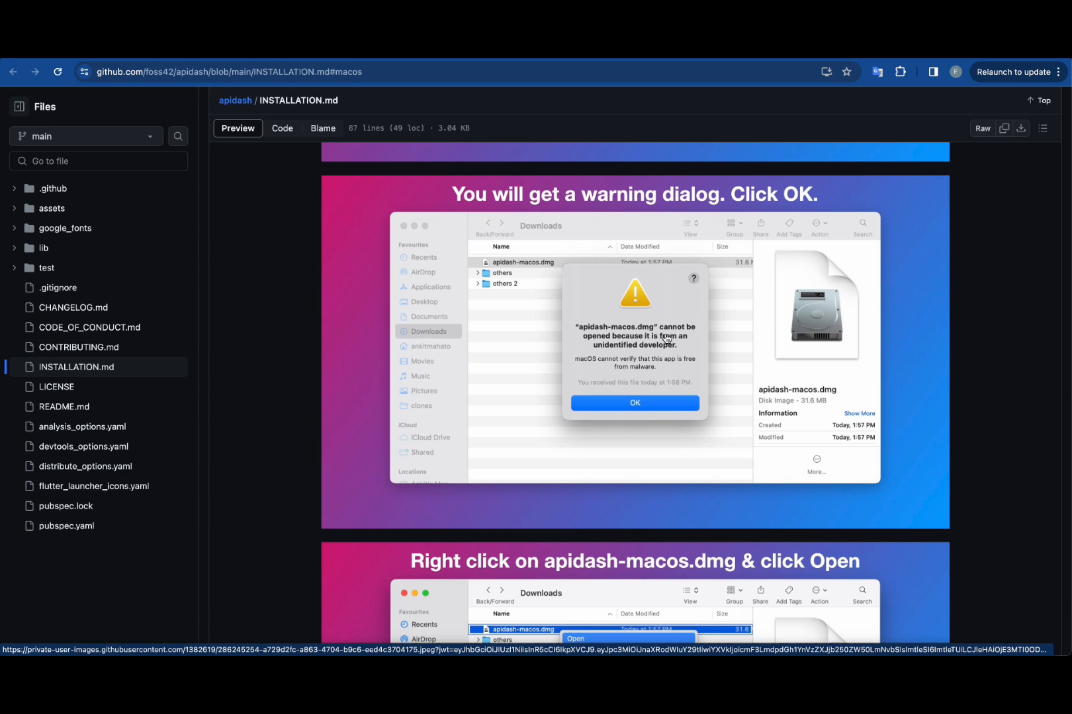
Step: Scroll further through the installation steps down the page
scroll(down, 3)
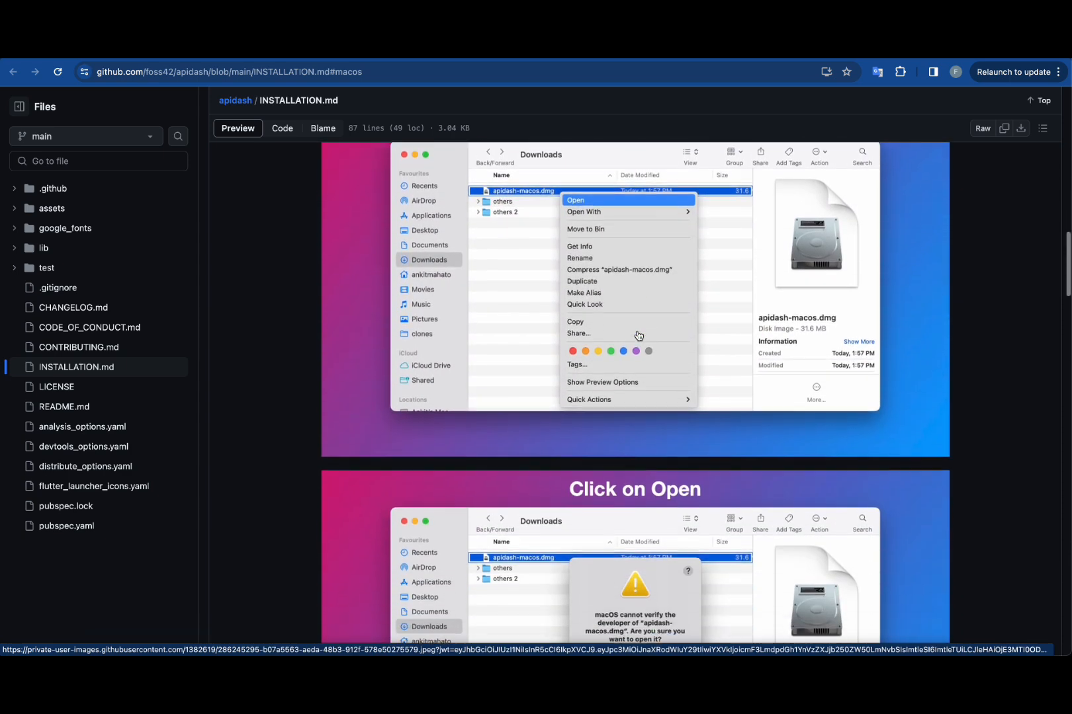
scroll(down, 3)
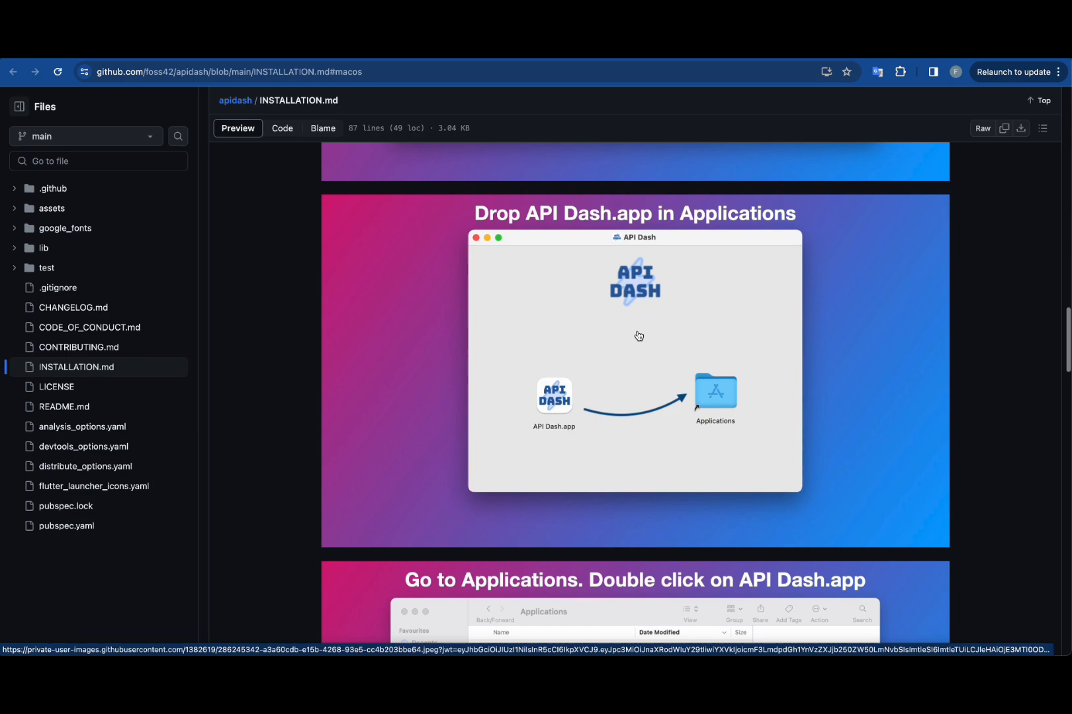
scroll(down, 3)
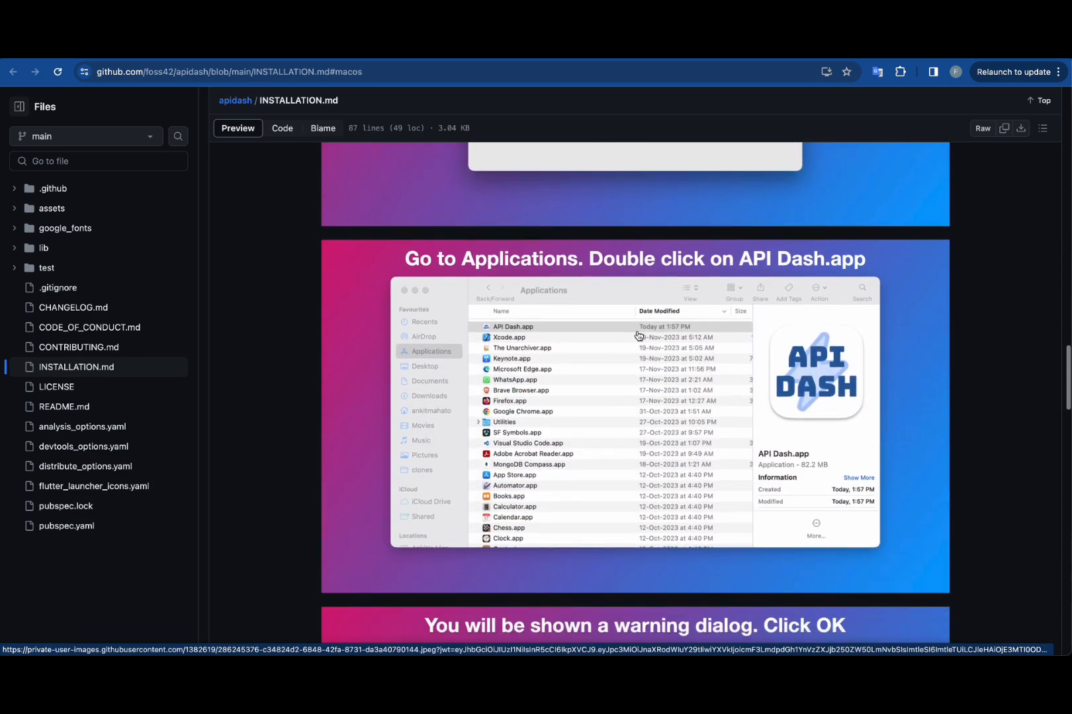
scroll(down, 3)
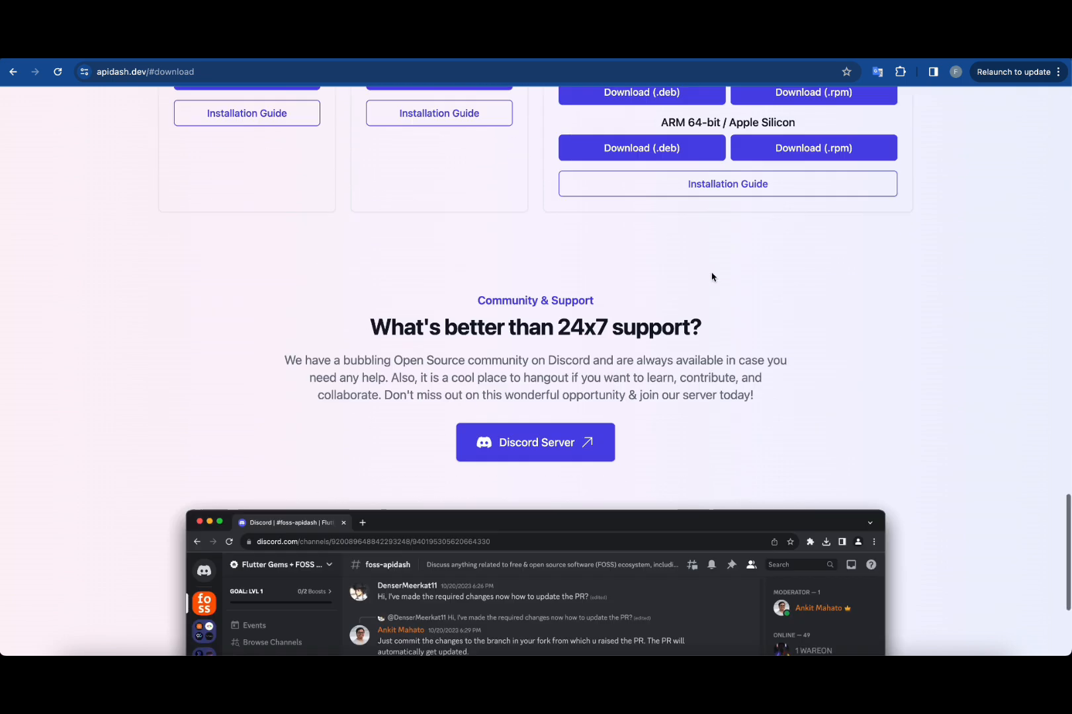
Step: Reach the Community & Support section with the Discord invitation via the navbar
scroll(down, 3)
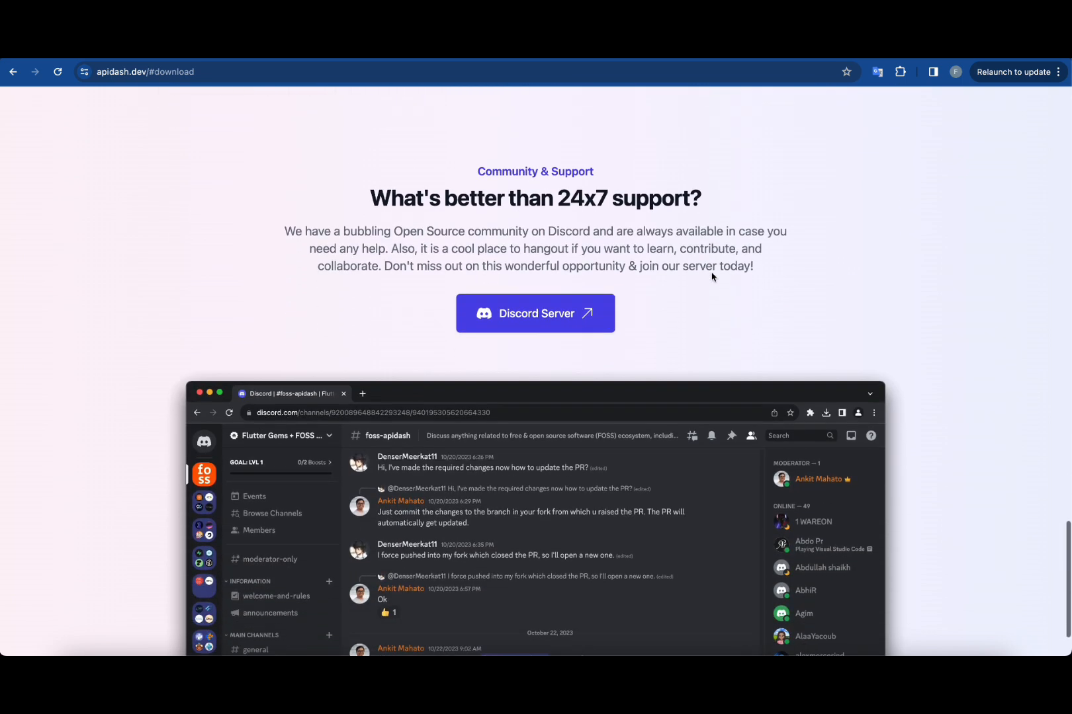
scroll(down, 3)
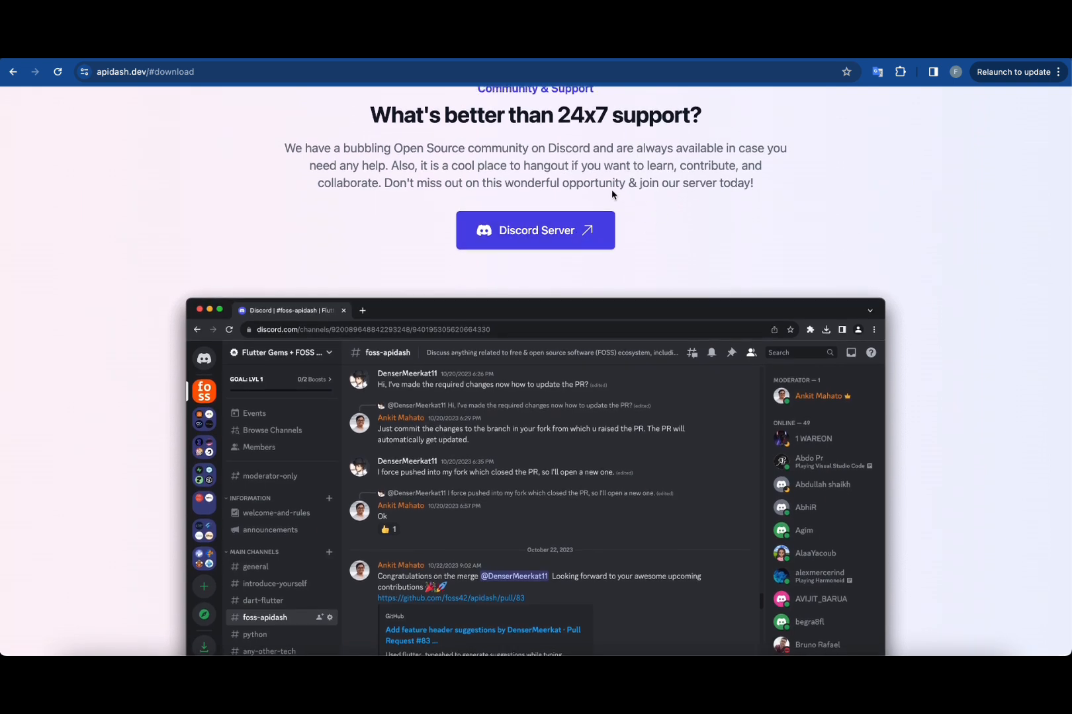
mouse_move(718, 260)
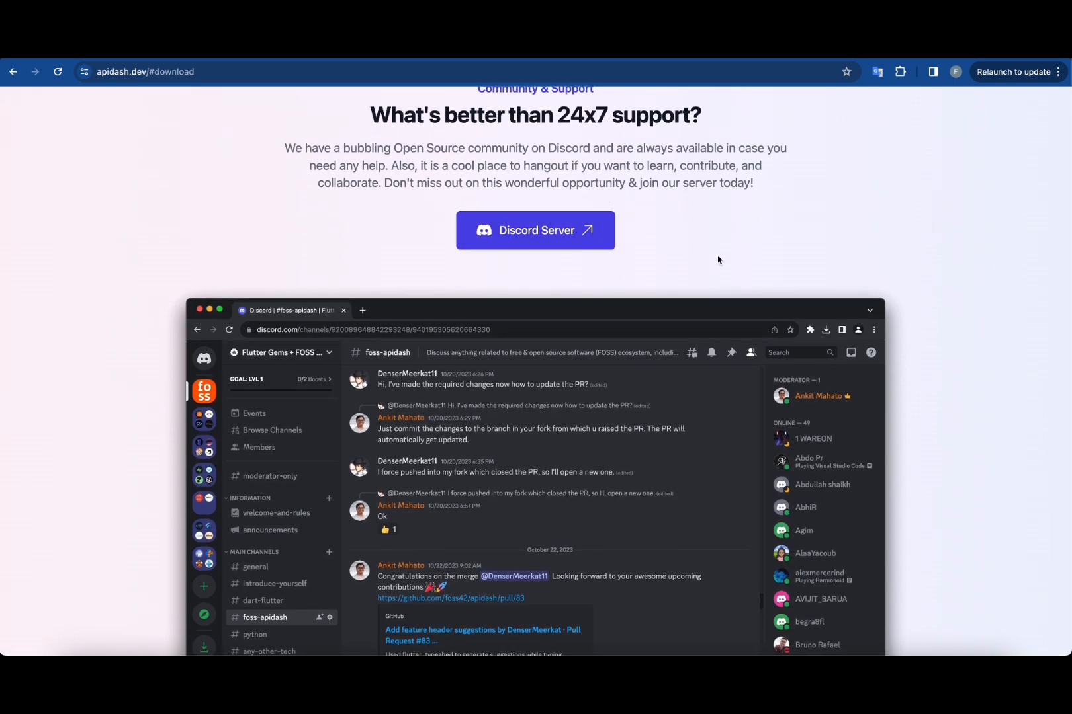
mouse_move(900, 266)
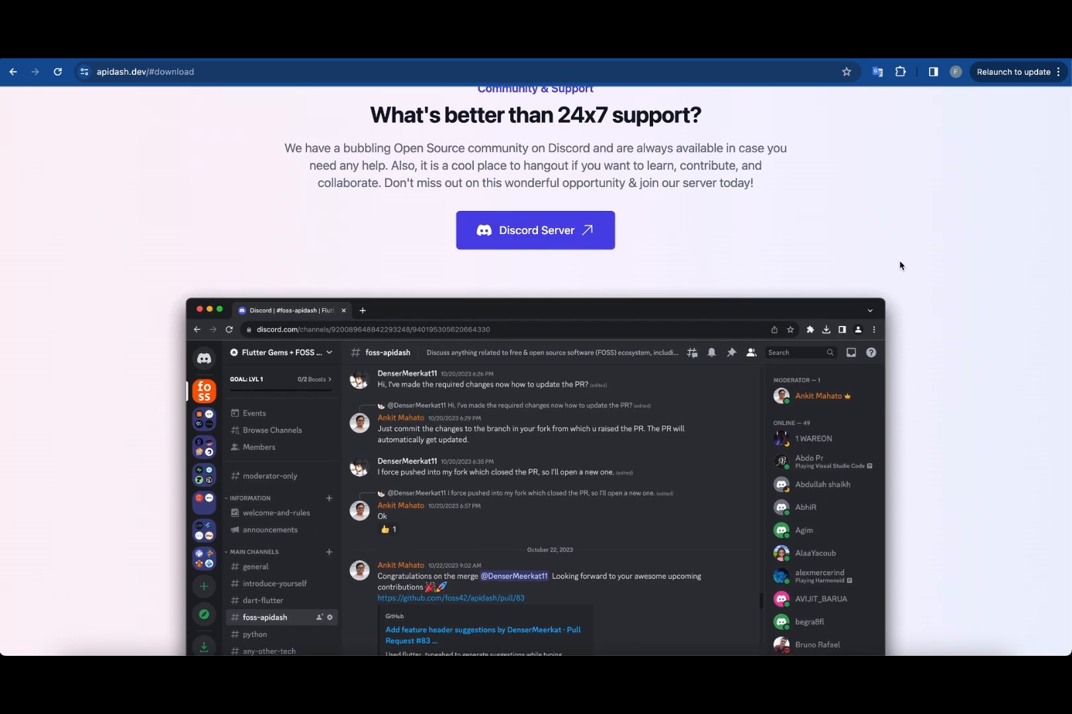
mouse_move(906, 269)
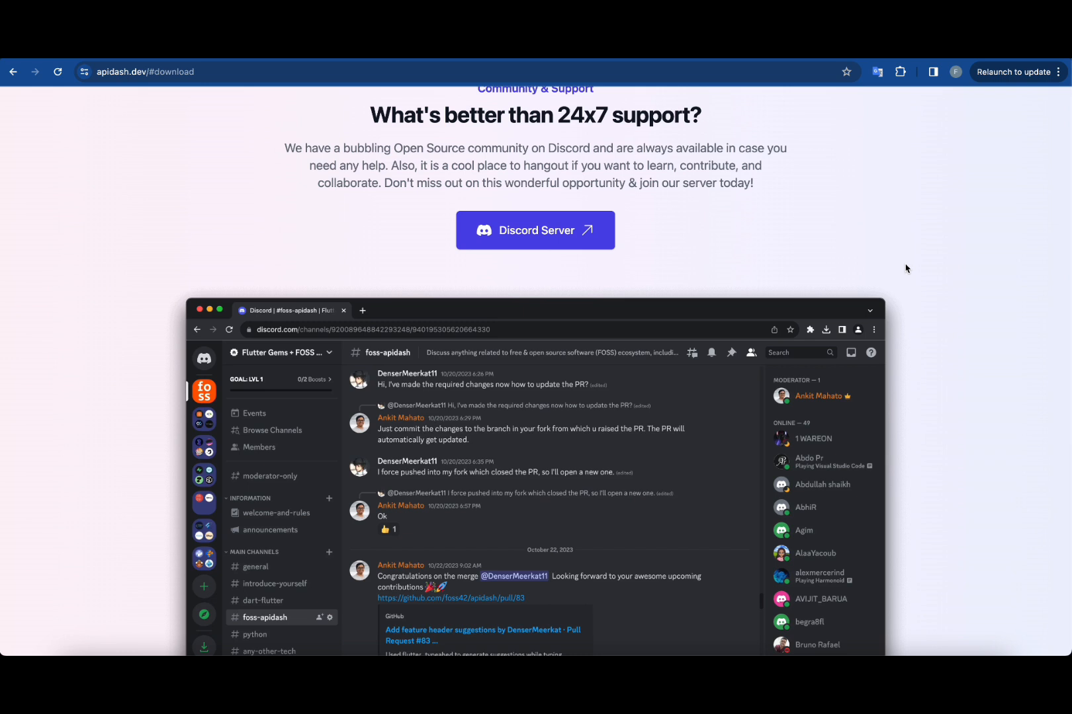
mouse_move(844, 224)
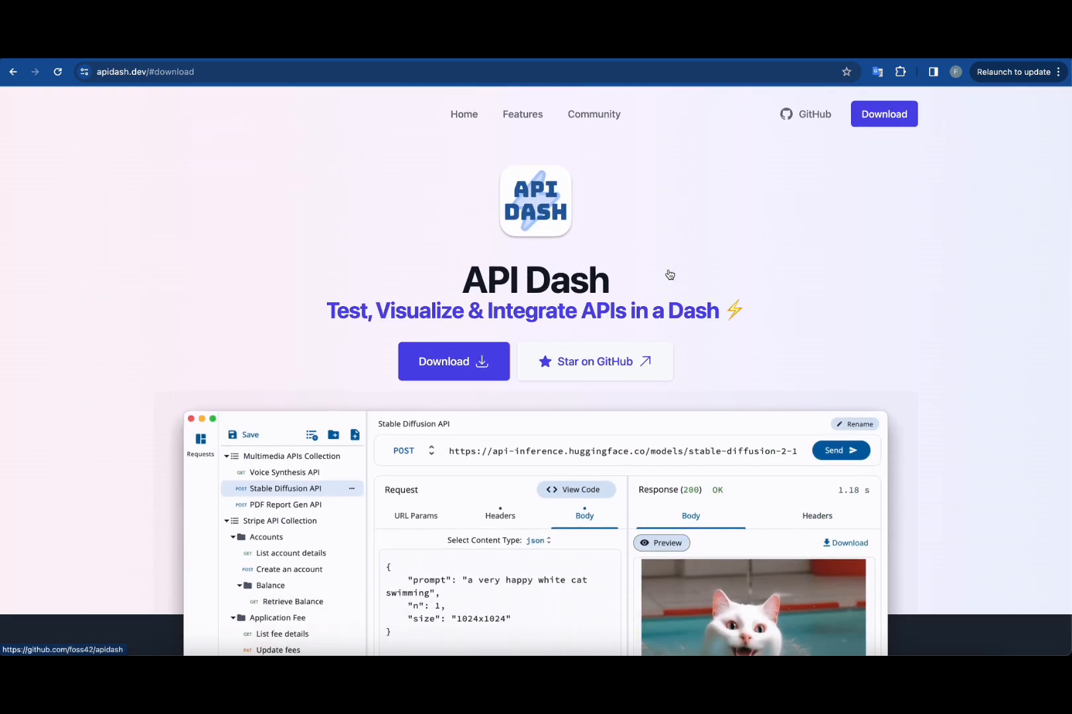
mouse_move(590, 252)
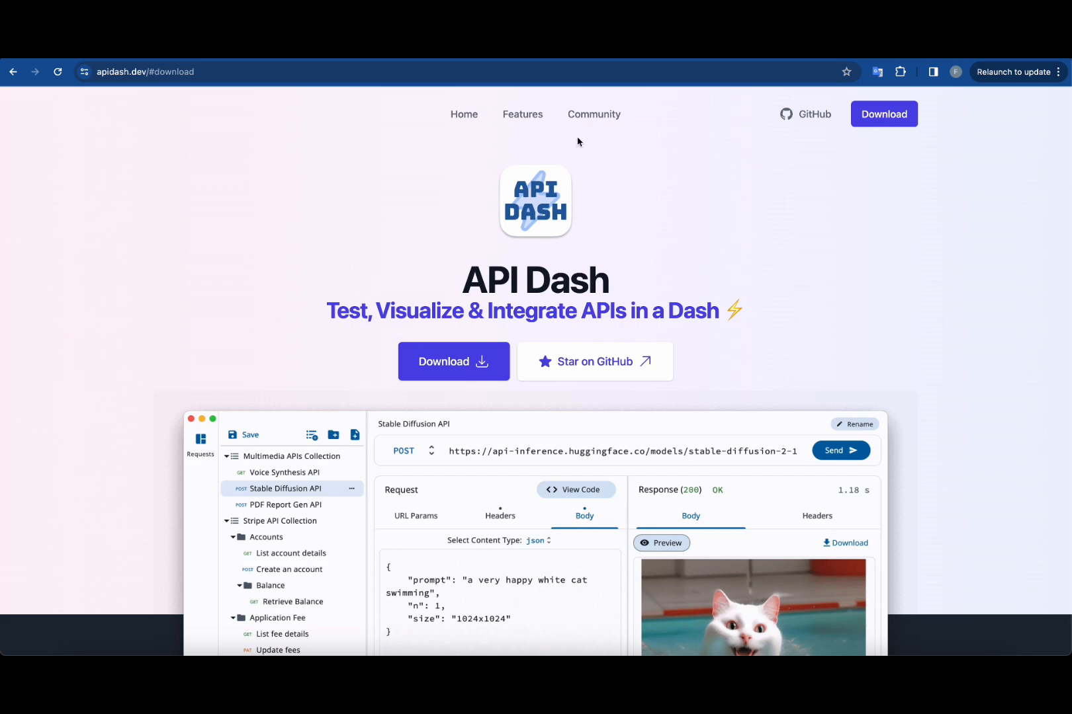
click(594, 114)
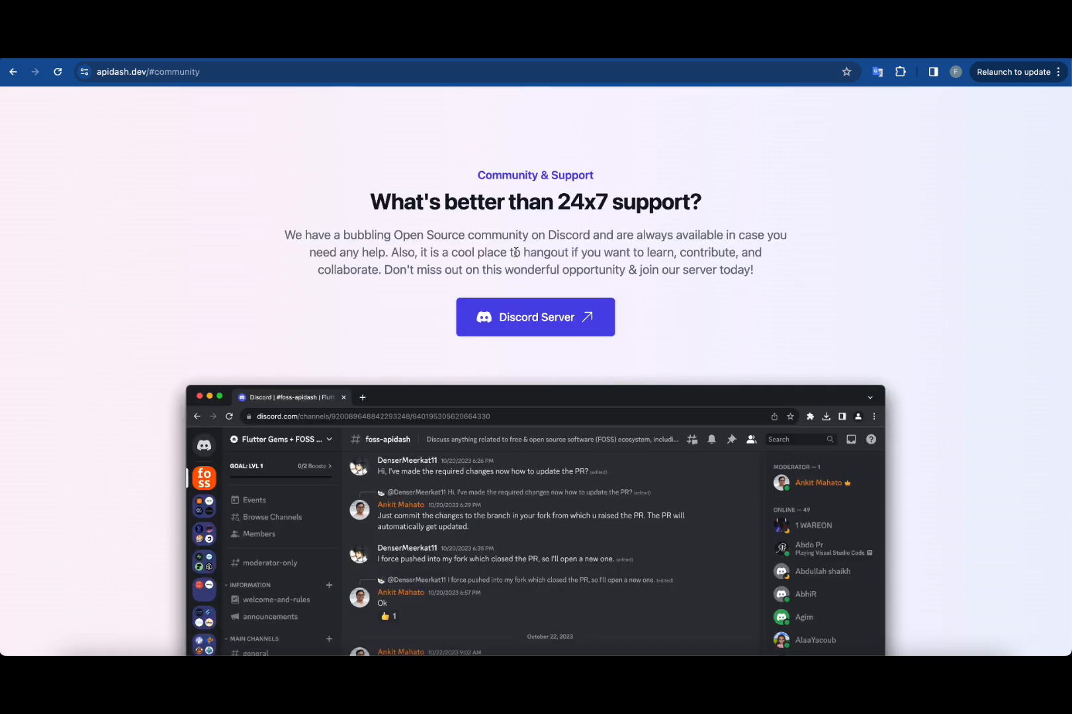
scroll(down, 3)
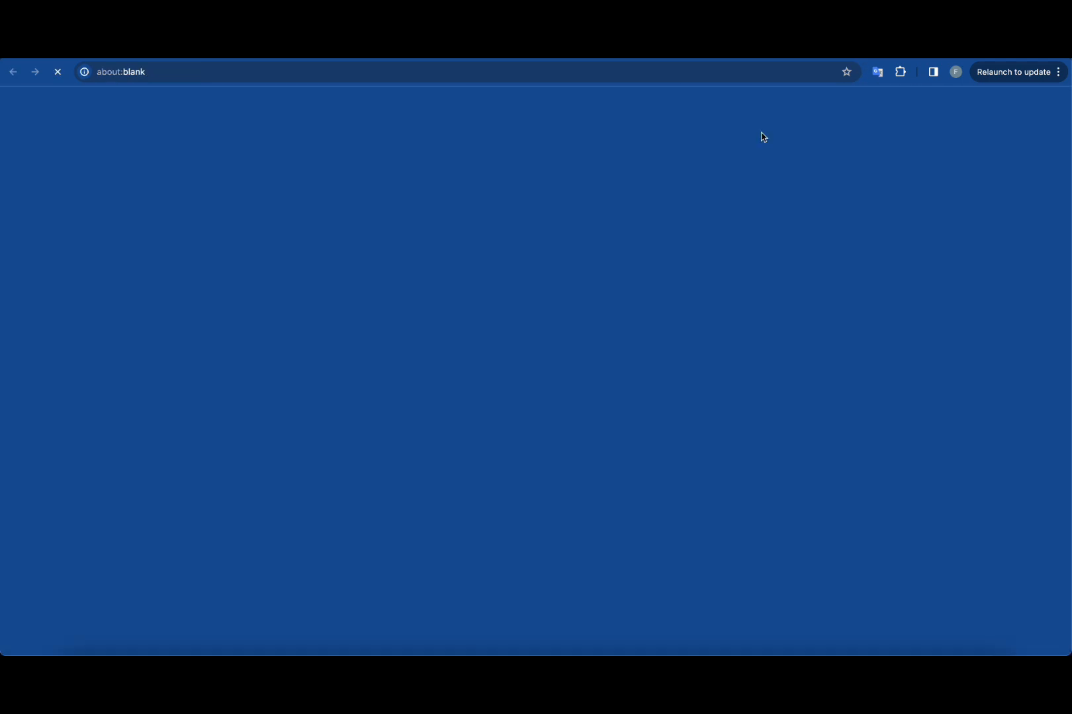
Step: Go to github.com/foss42/apidash and show its list of open pull requests
text(github.com/foss42/apidash)
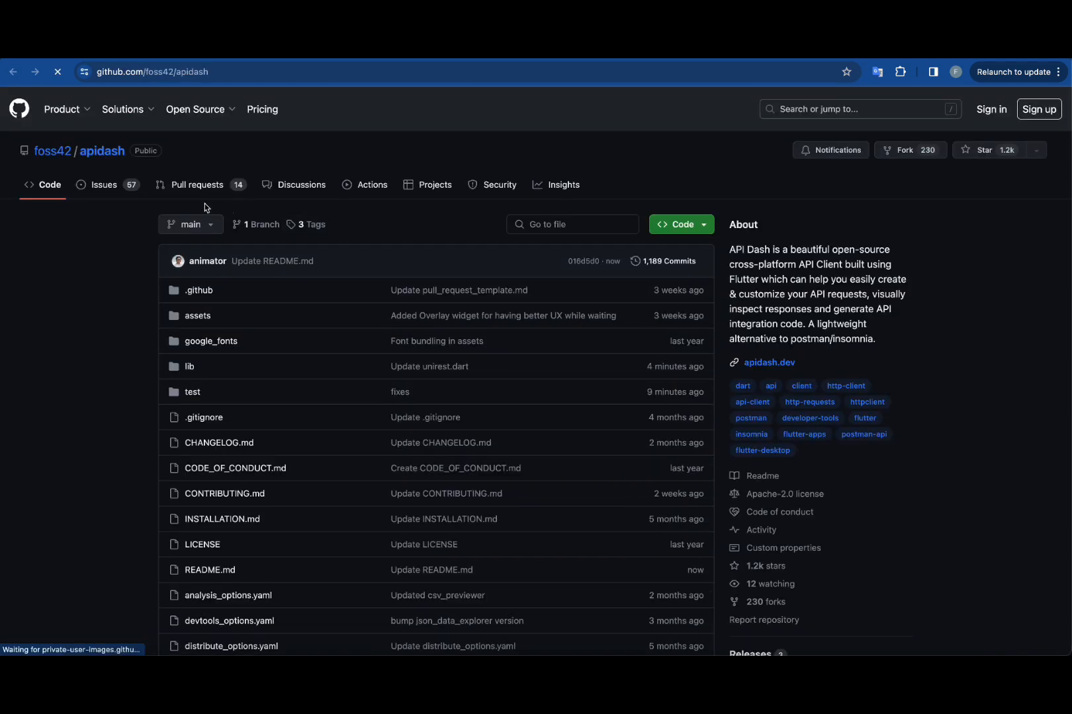
scroll(down, 3)
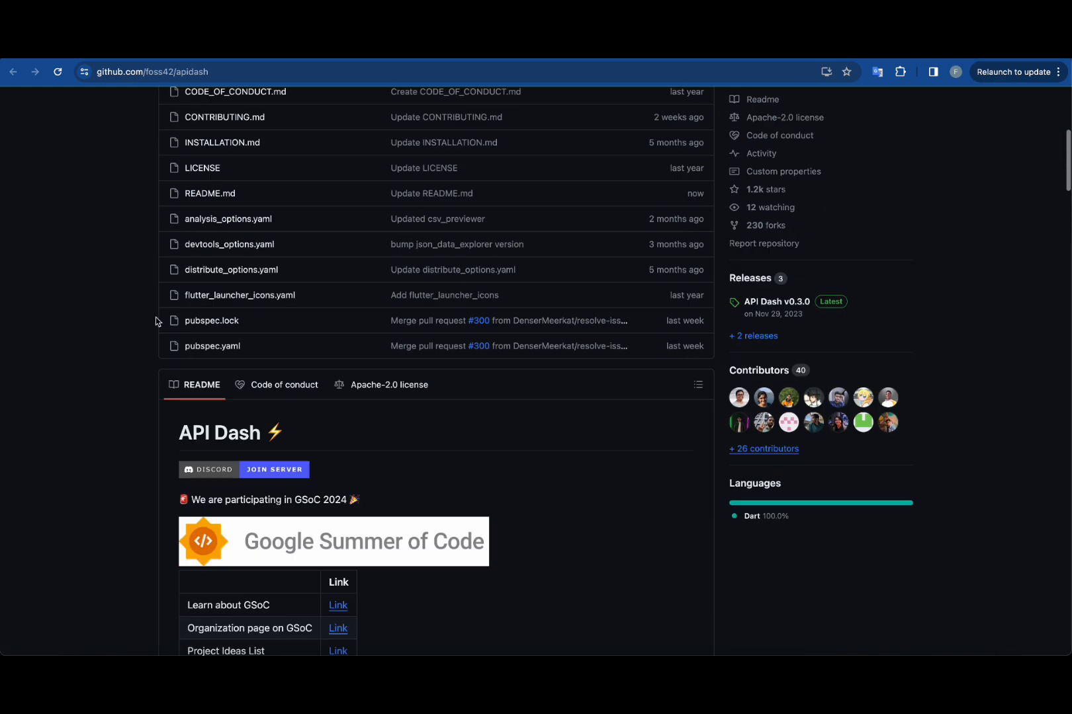
mouse_move(815, 412)
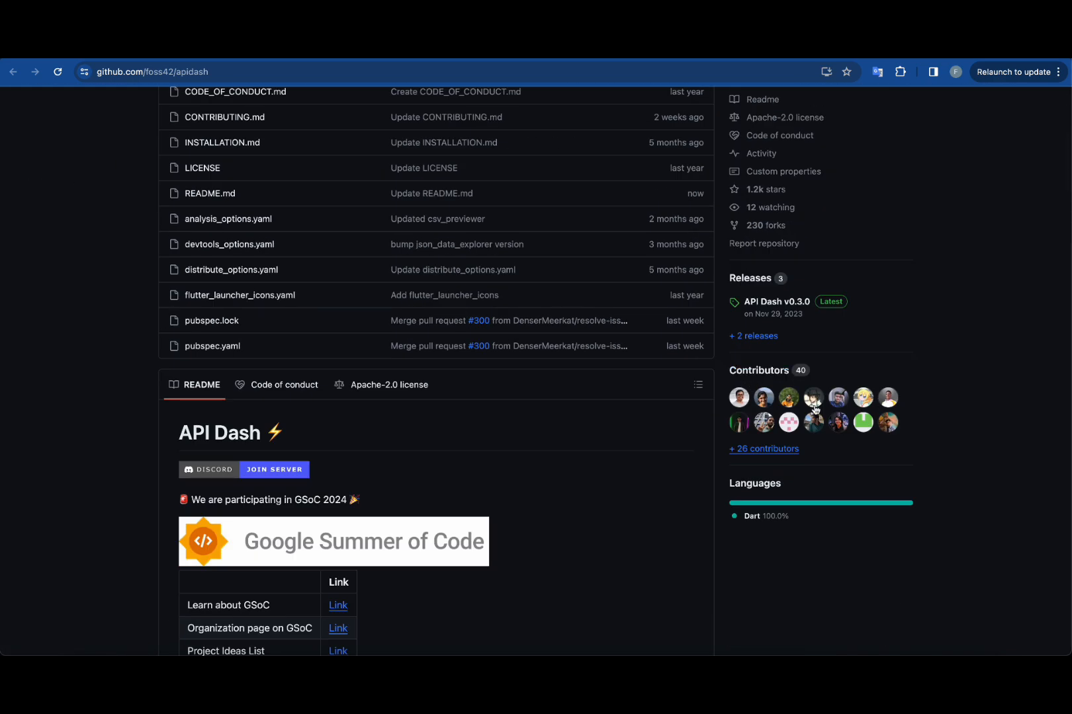
scroll(up, 3)
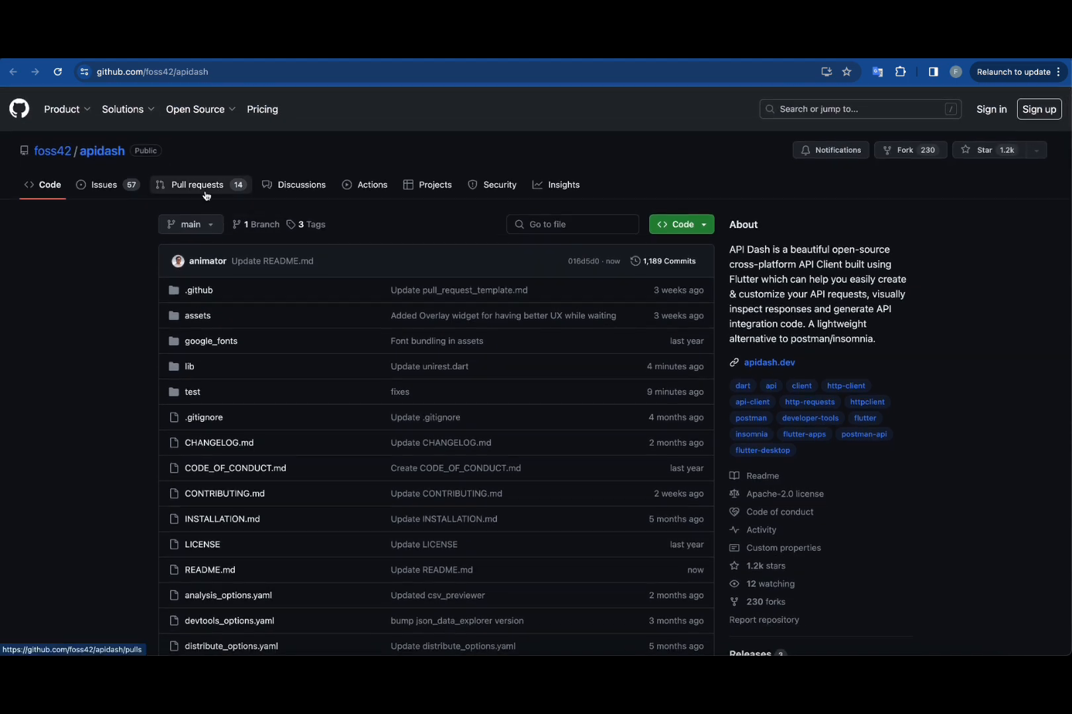
click(197, 184)
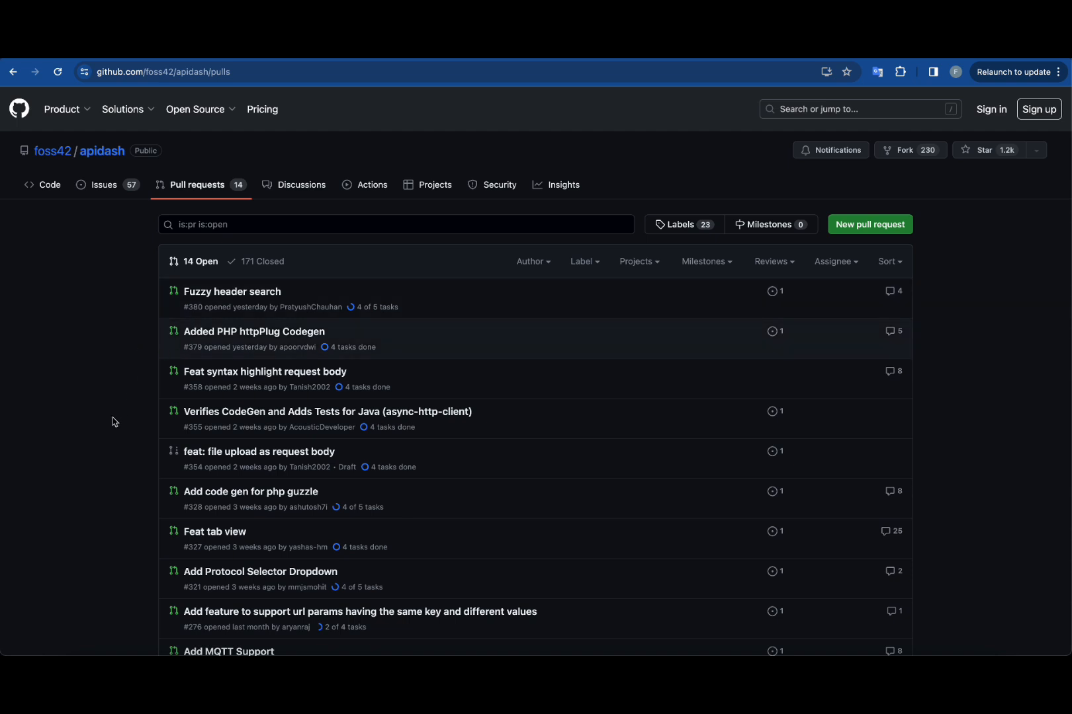
mouse_move(102, 364)
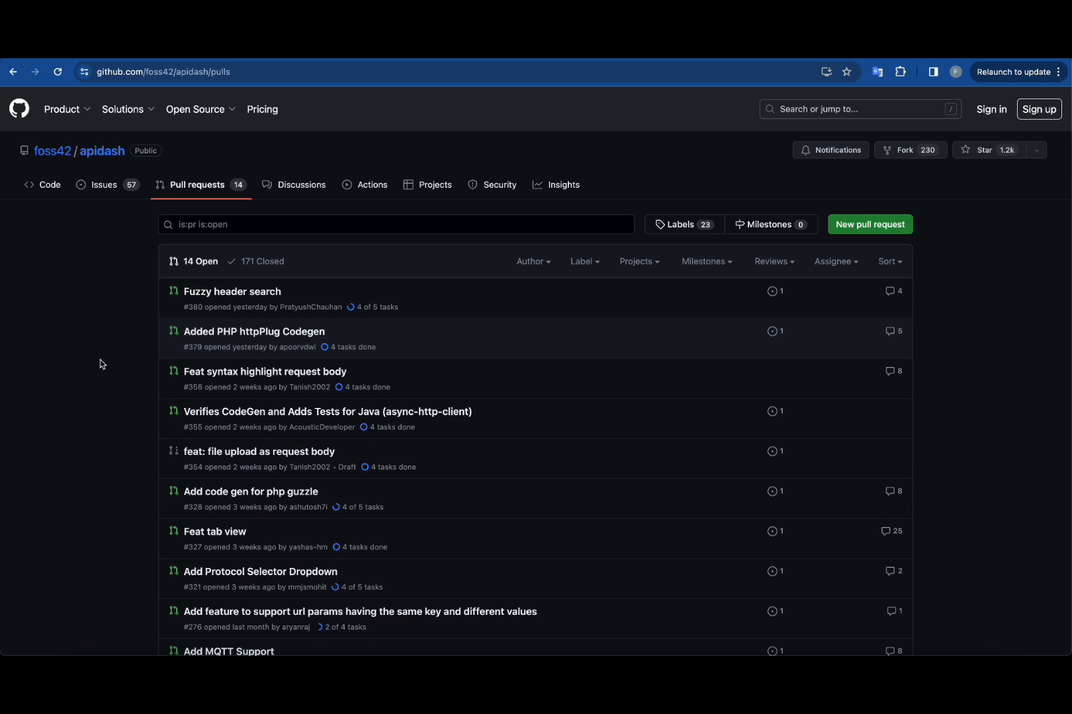
mouse_move(151, 450)
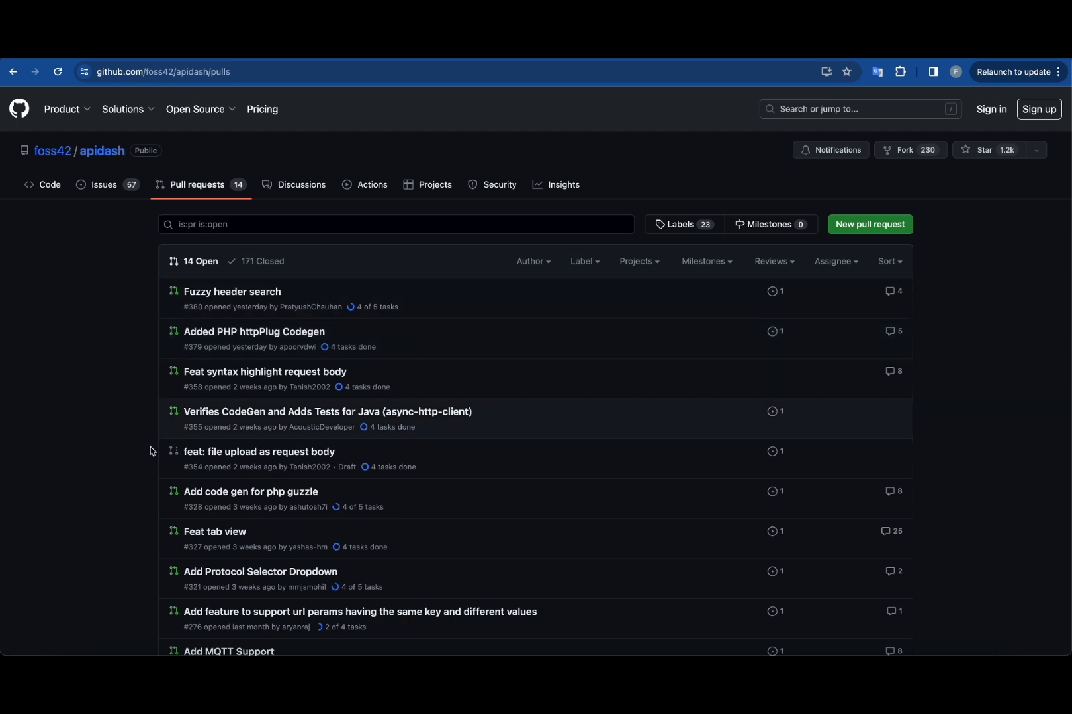
mouse_move(118, 488)
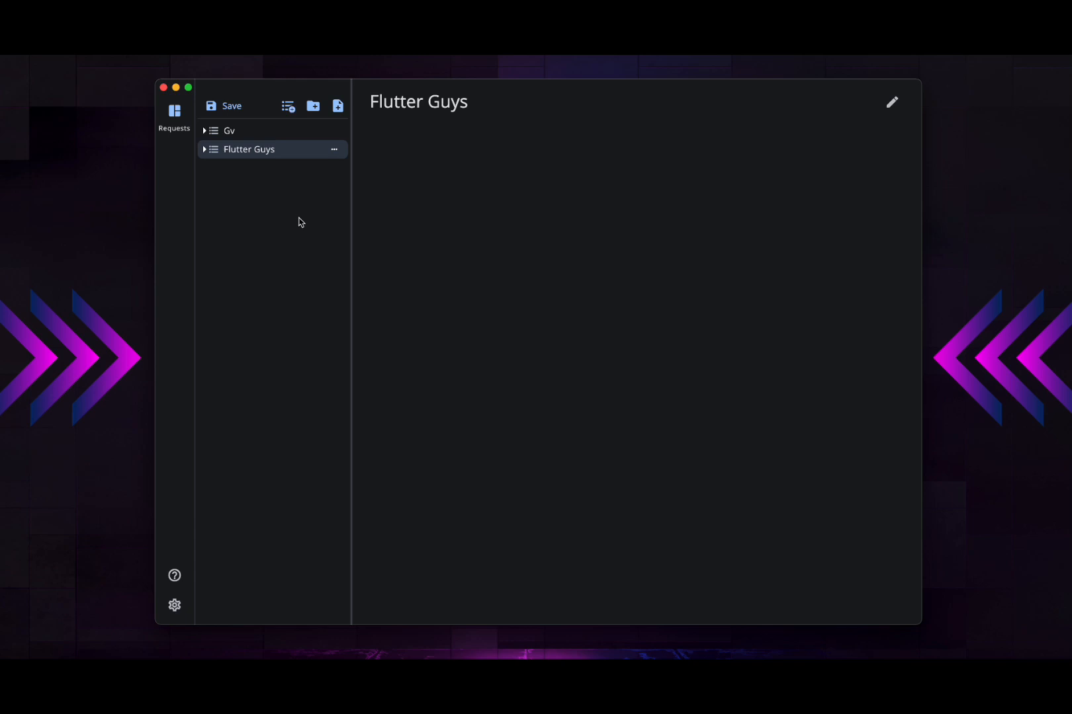
mouse_move(306, 207)
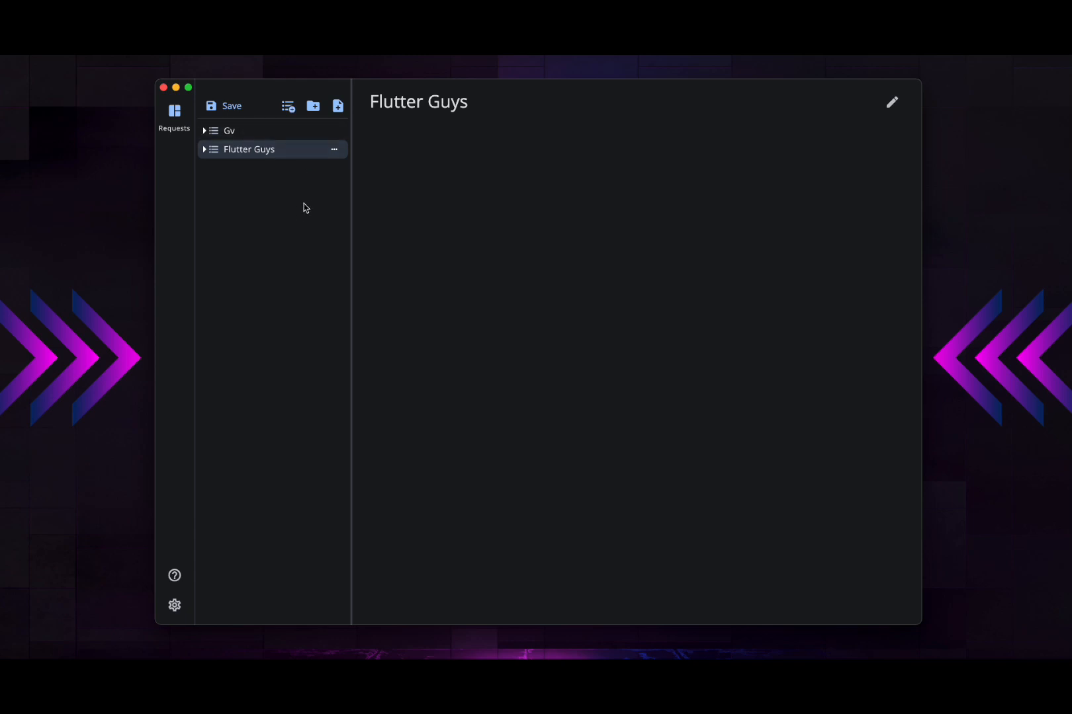
mouse_move(256, 174)
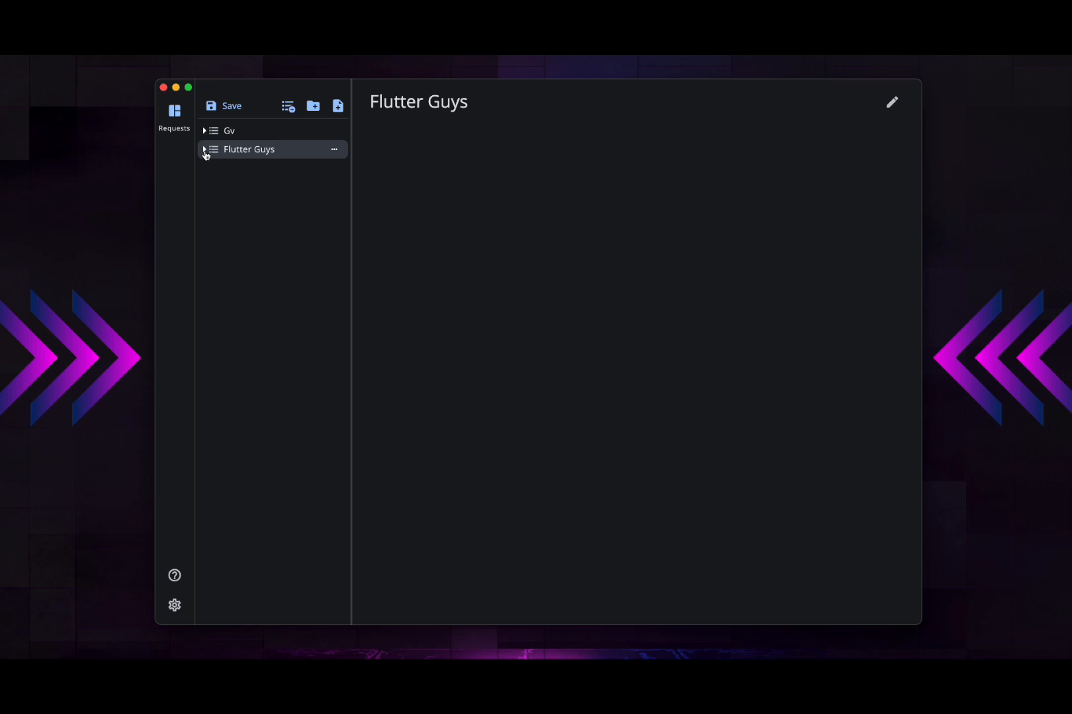
mouse_move(254, 300)
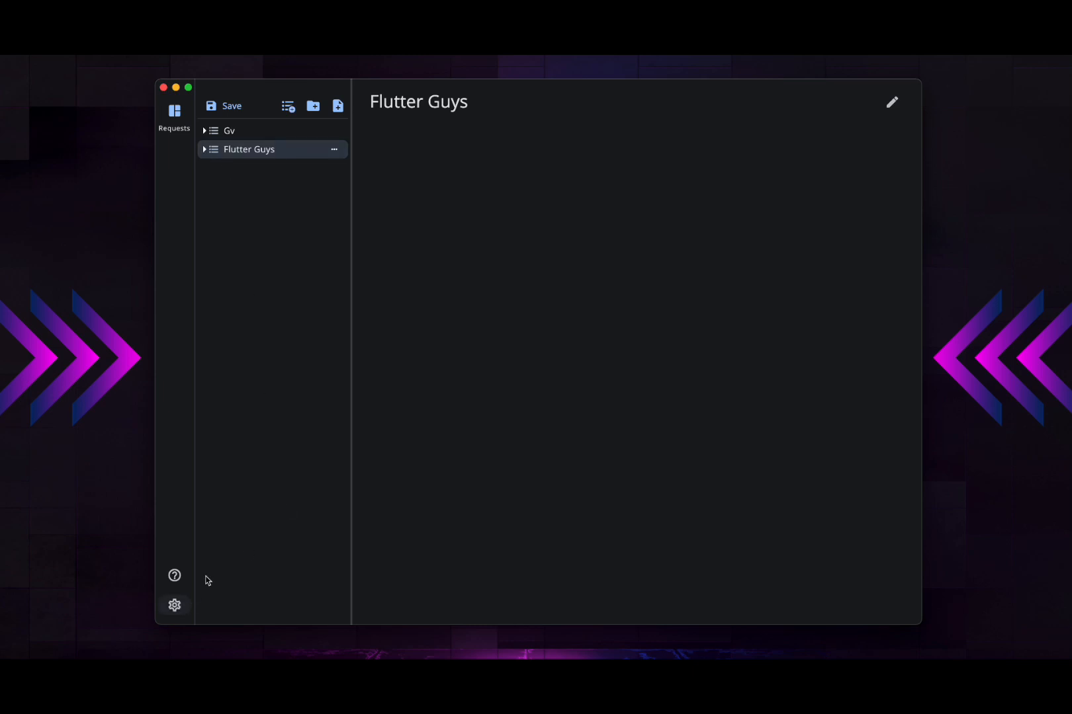
click(174, 606)
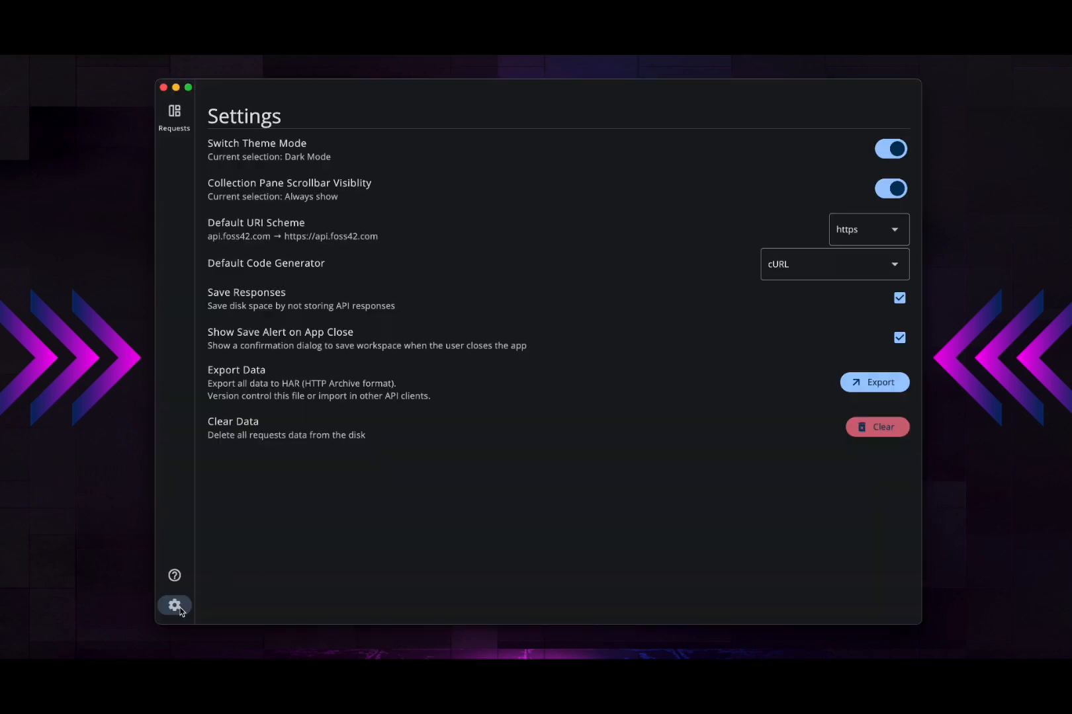
mouse_move(174, 119)
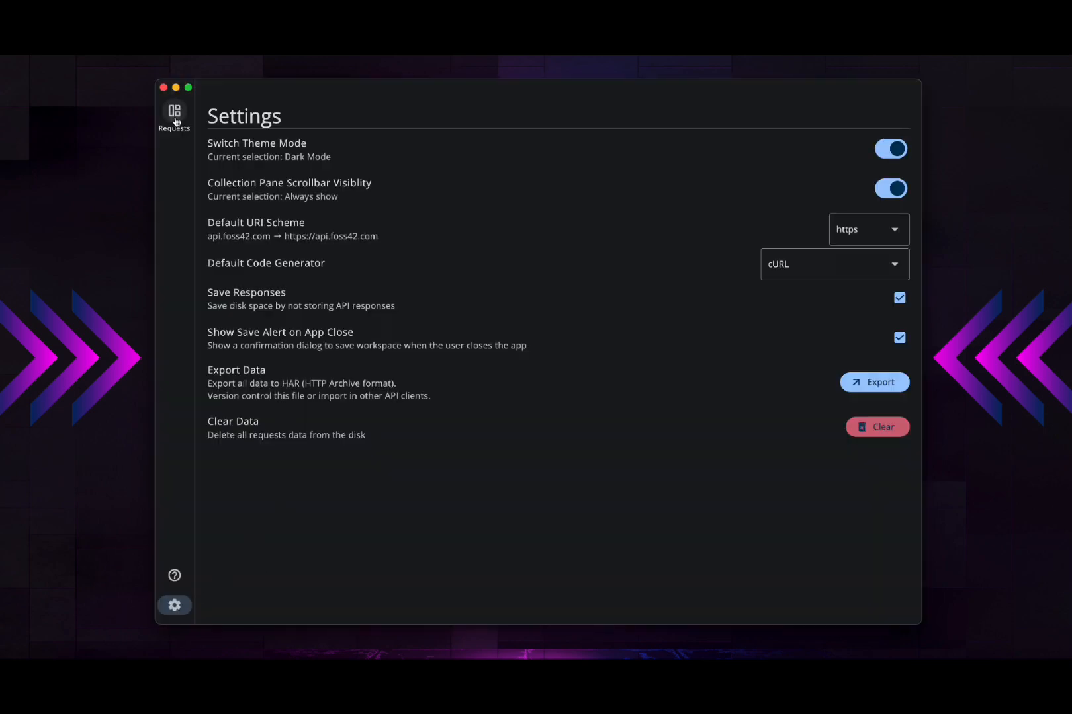
click(175, 112)
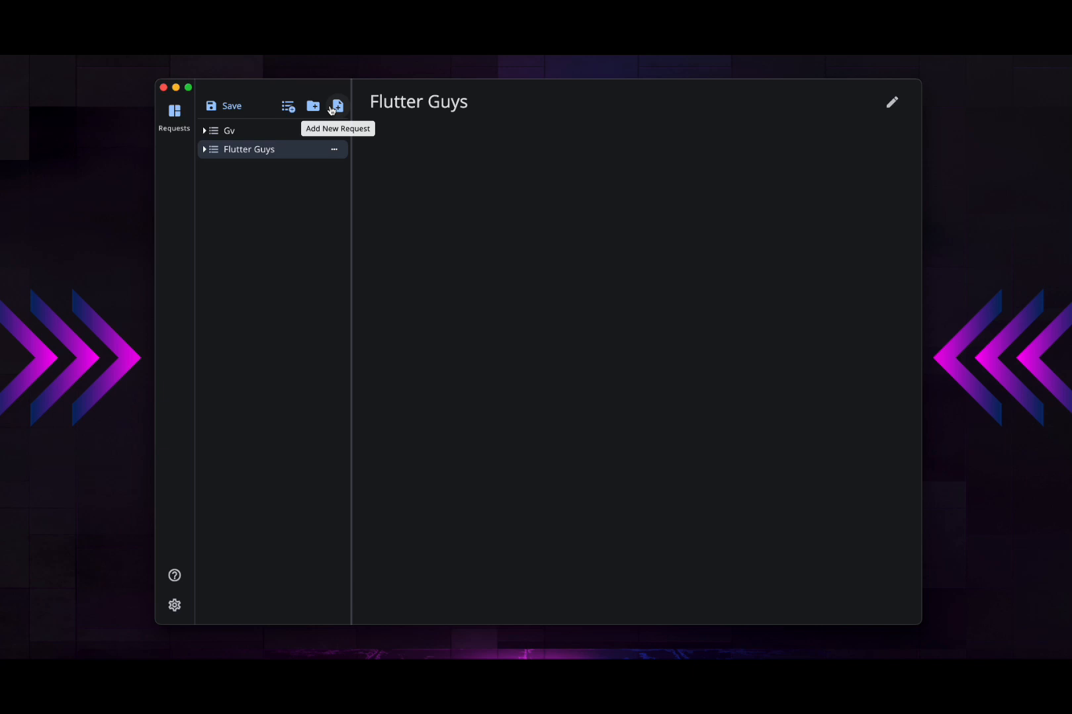
Step: Add an untitled request and a new folder inside the Flutter Guys collection
click(336, 106)
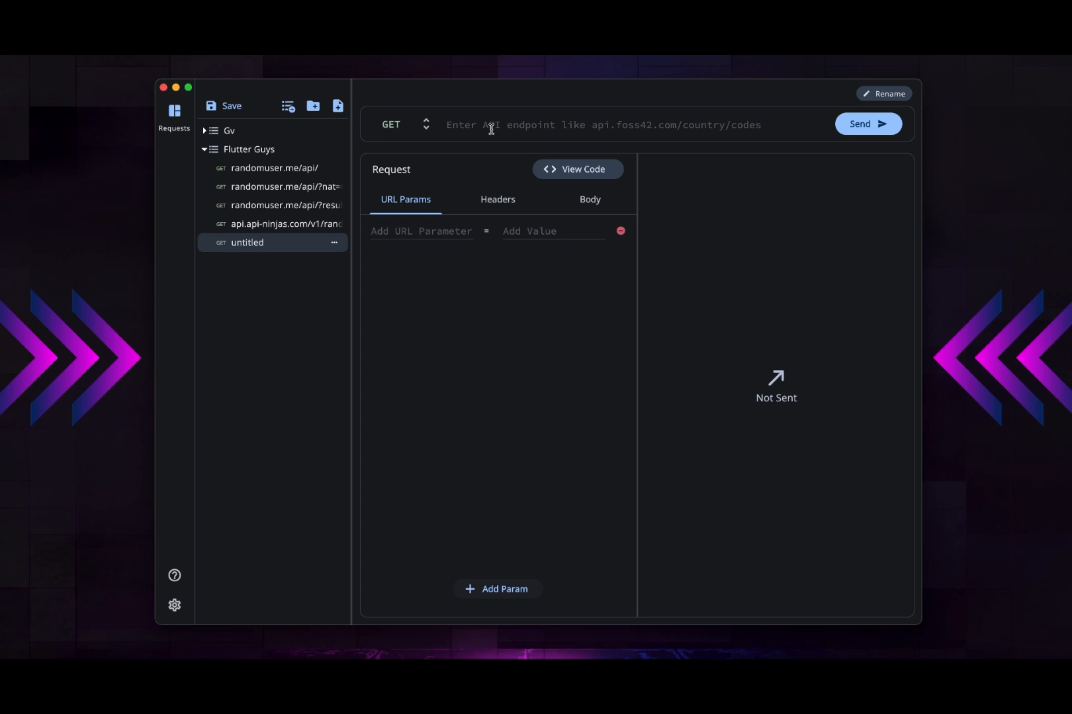
click(313, 106)
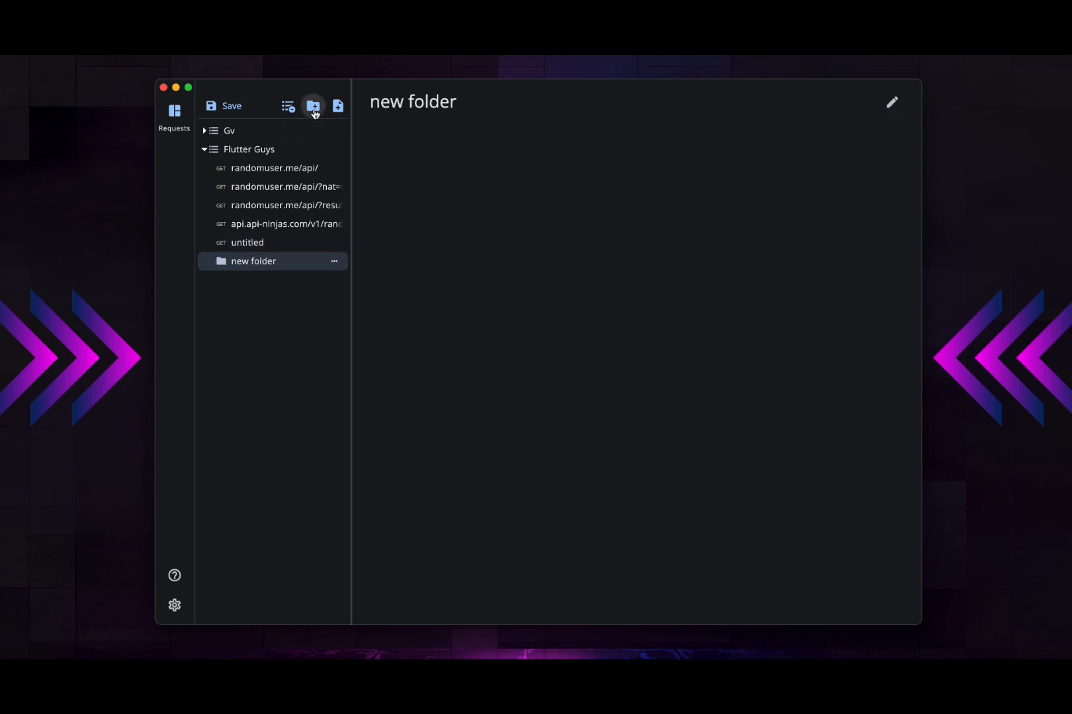
click(334, 261)
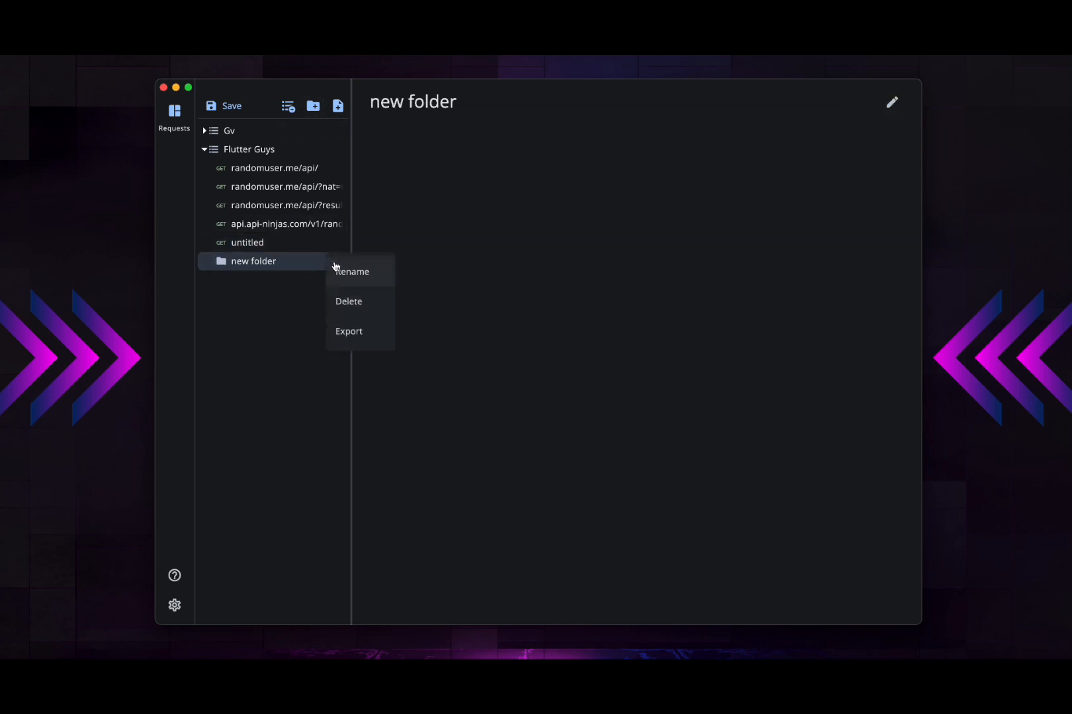
Step: Rename the new folder to "first project"
click(309, 270)
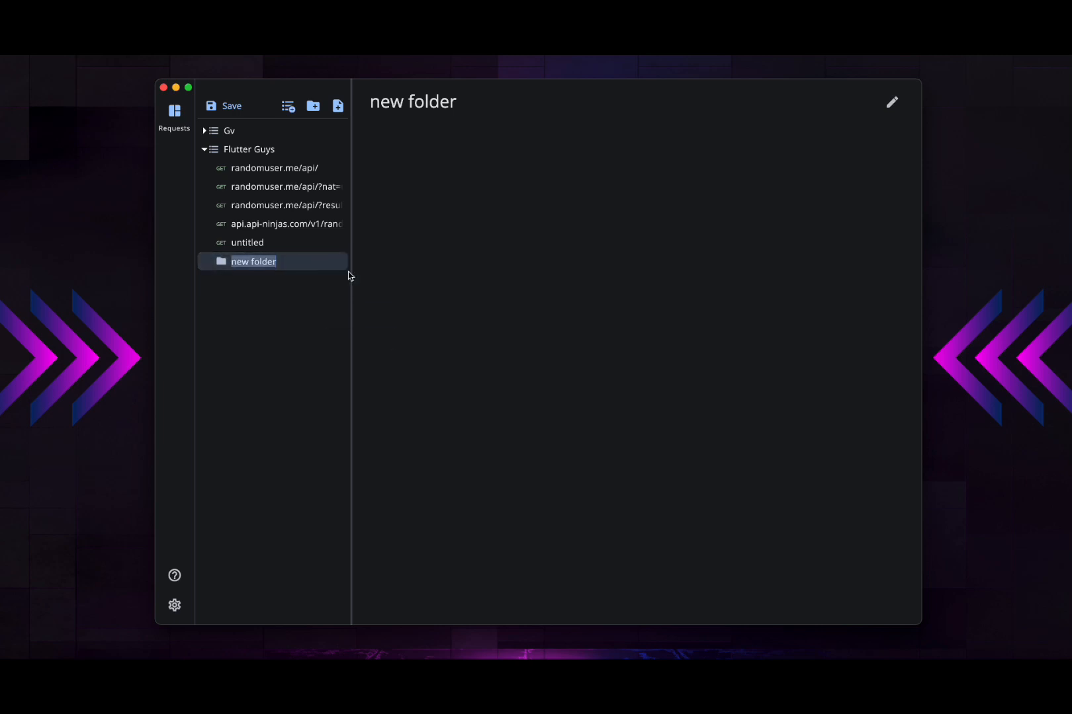
text(first project)
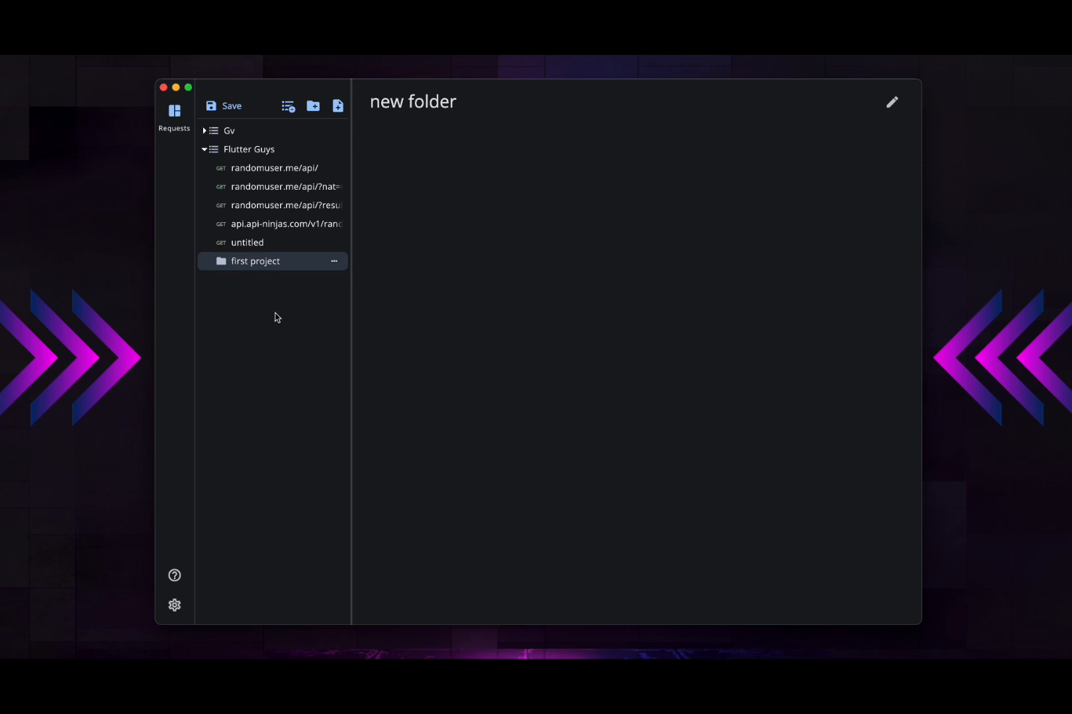
mouse_move(259, 345)
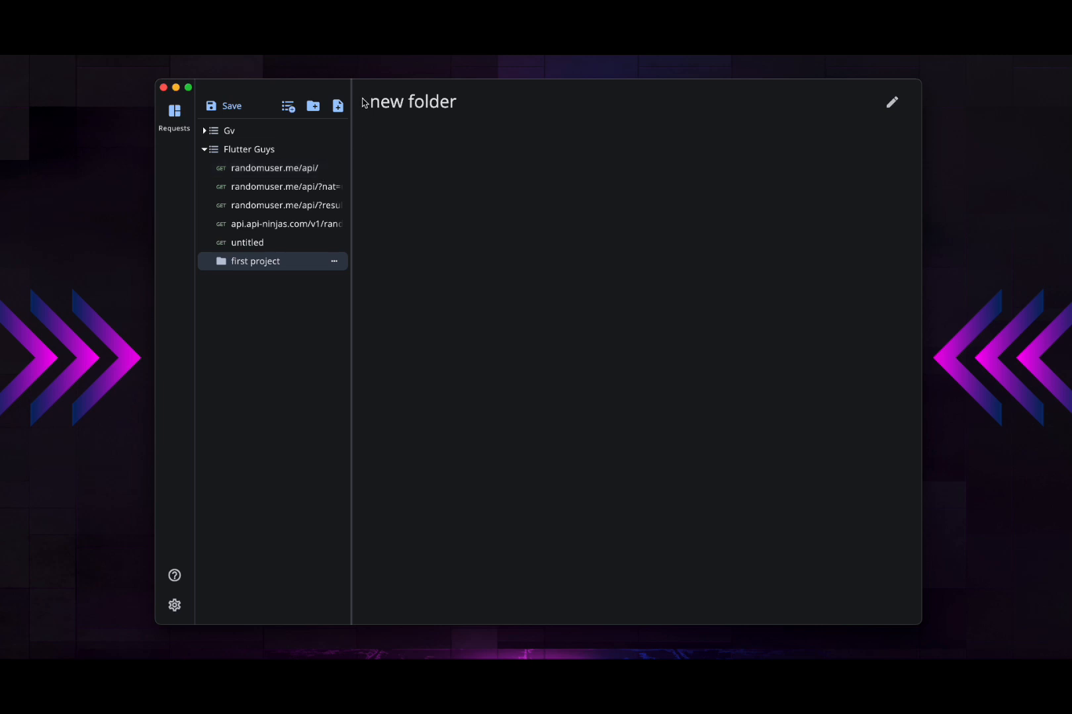
mouse_move(289, 106)
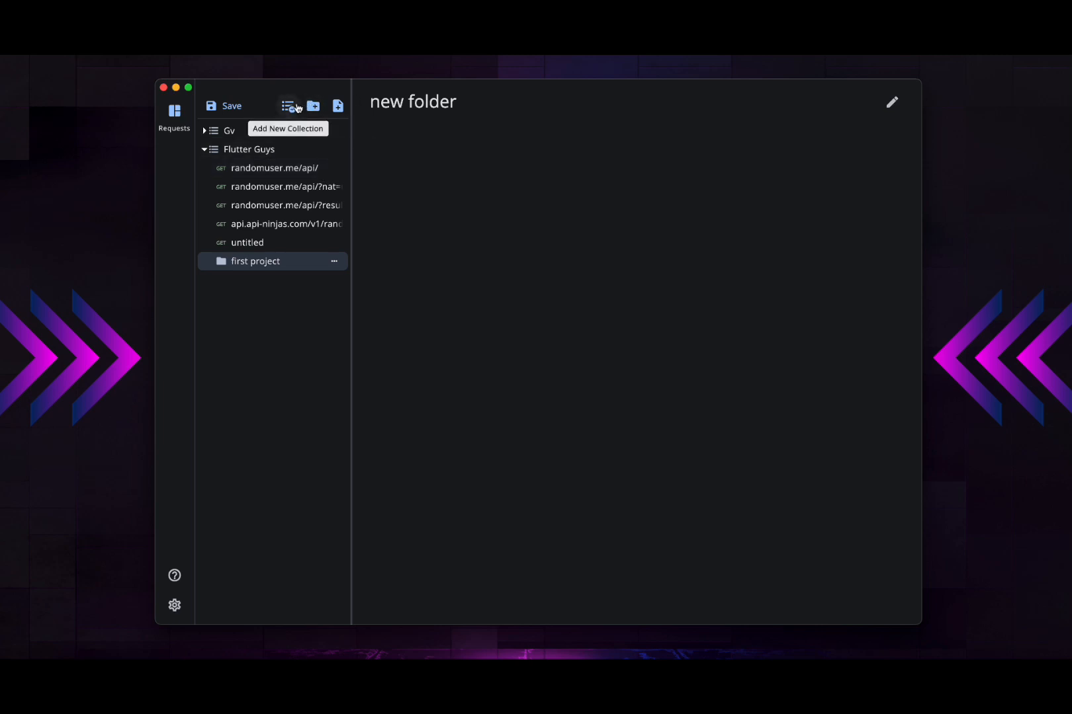
Step: Create a new collection, then select the randomuser.me/api/ request in Flutter Guys
click(287, 106)
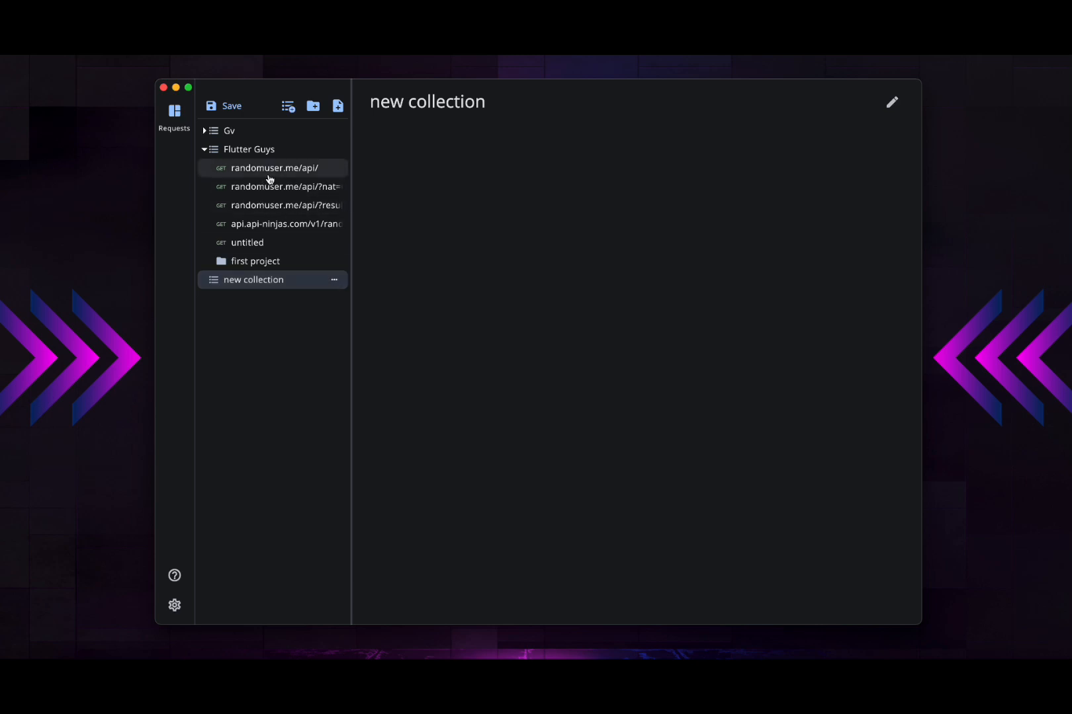
click(272, 168)
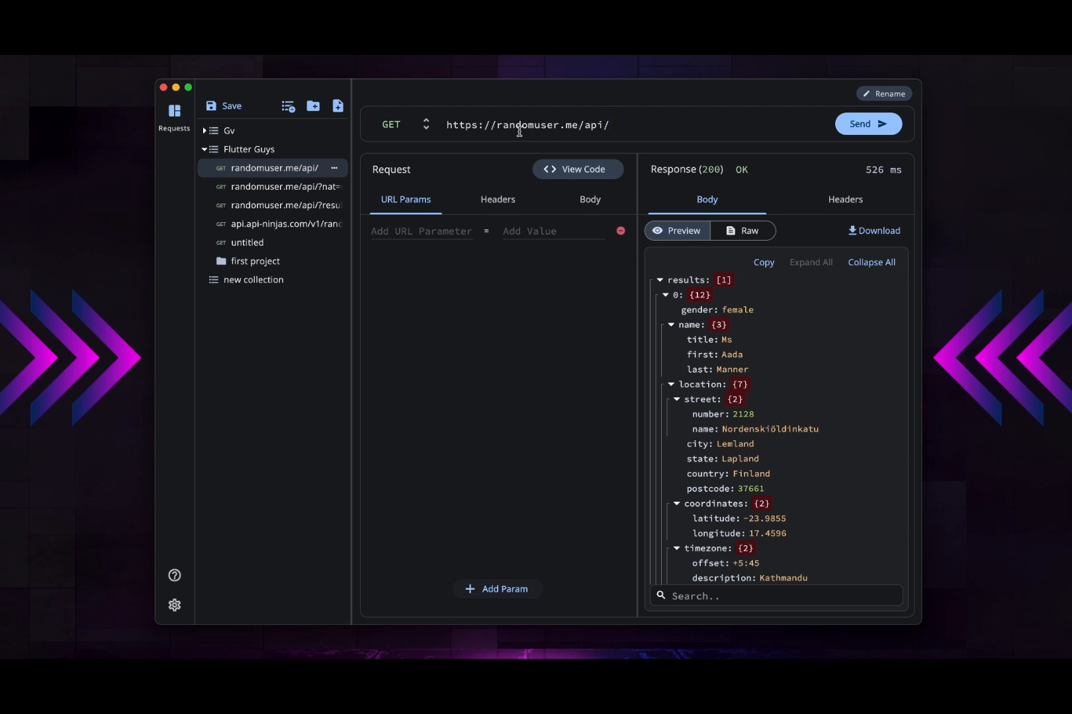
Step: Send the randomuser.me request and check its 200 OK response headers and body
click(867, 124)
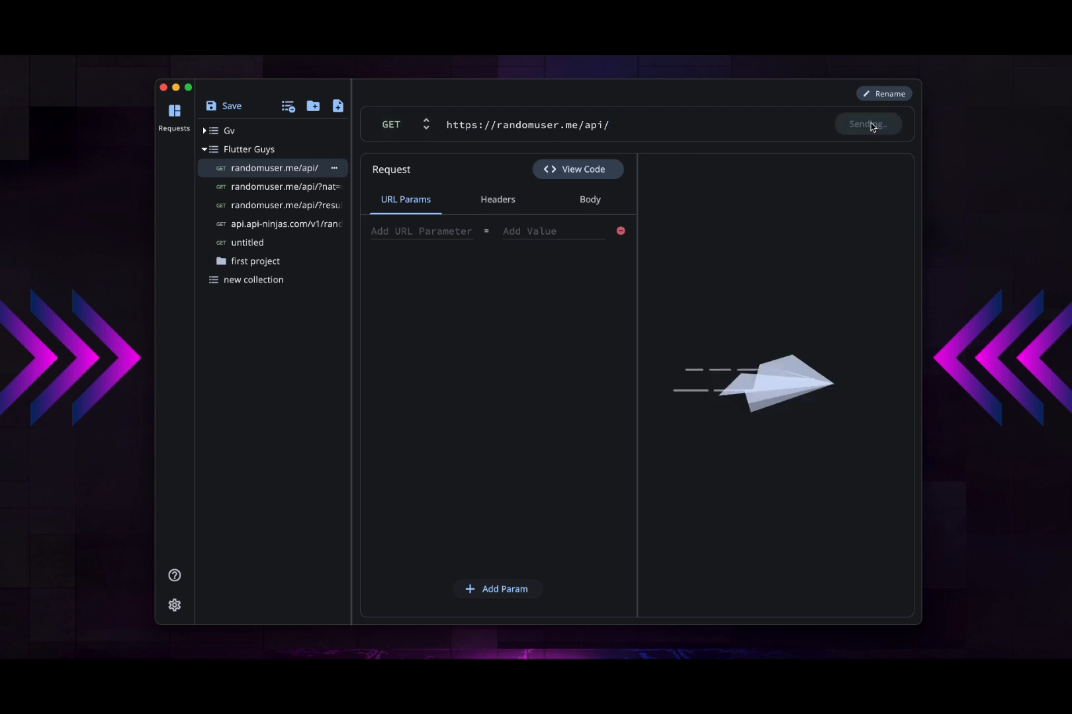
click(868, 124)
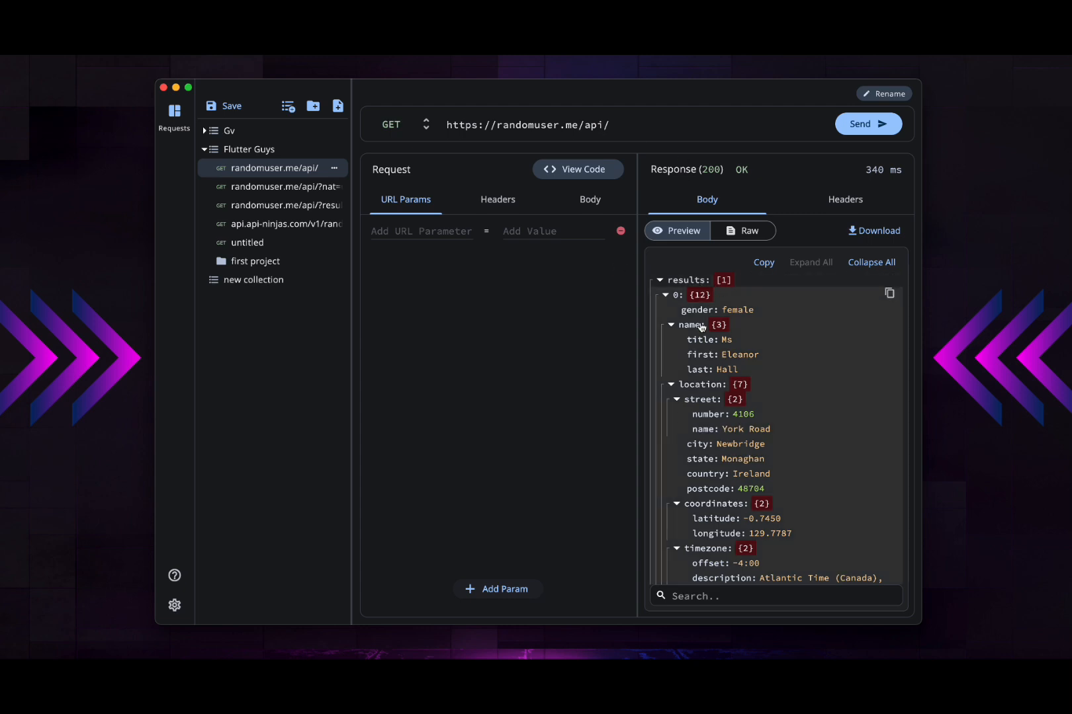
click(660, 280)
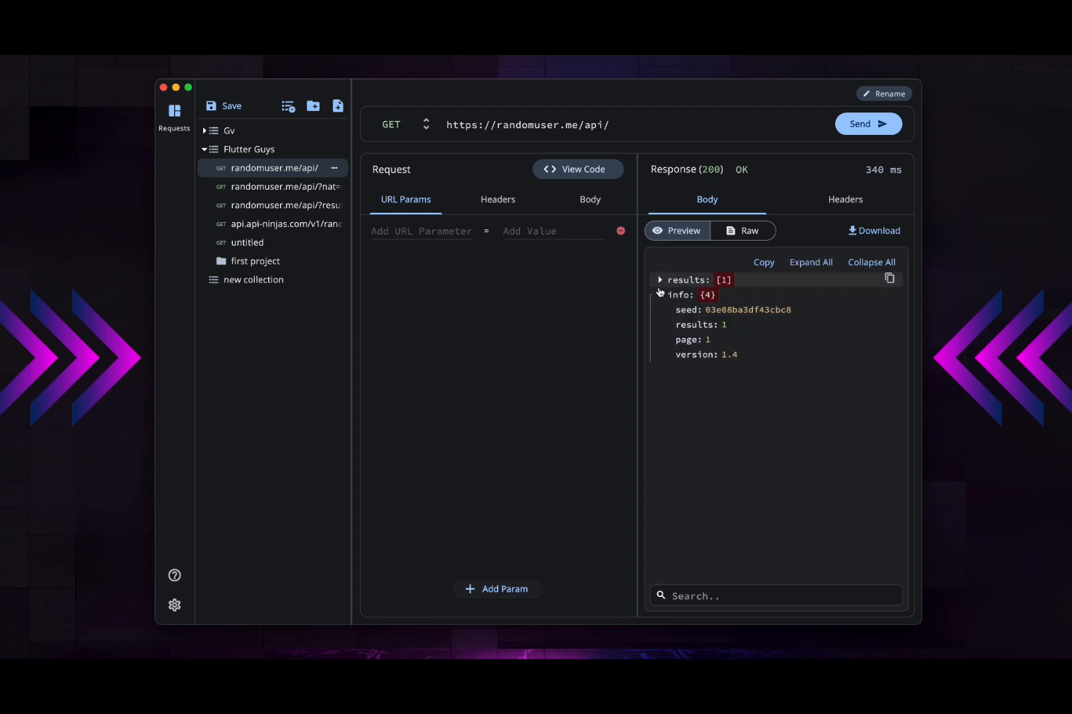
click(845, 199)
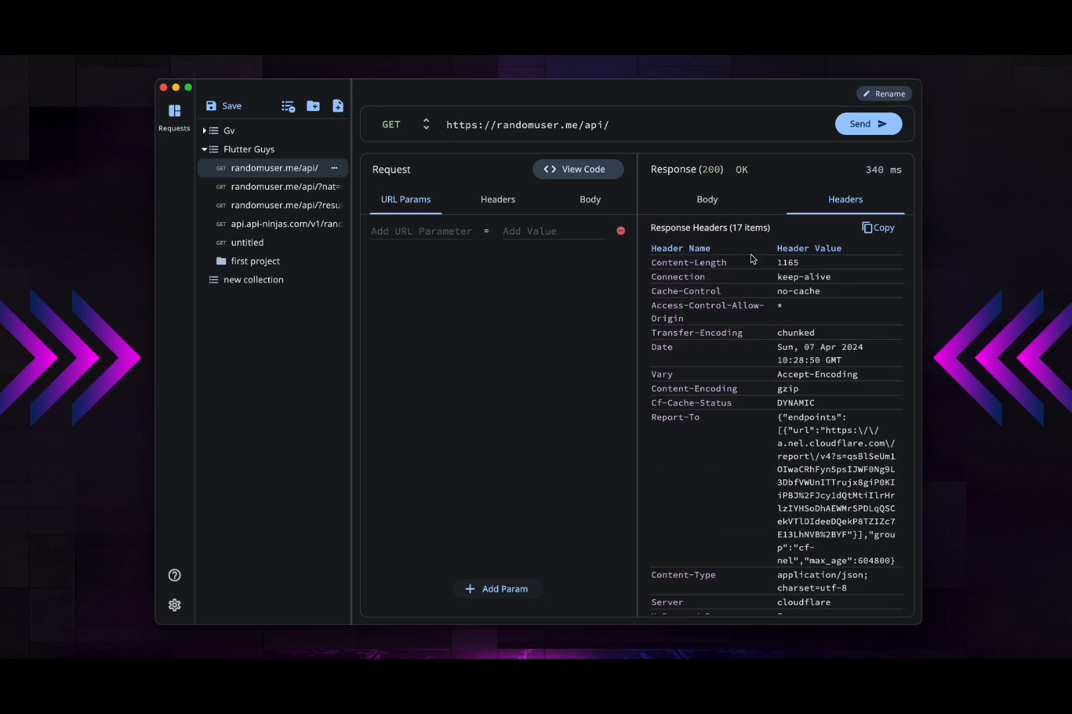
click(706, 199)
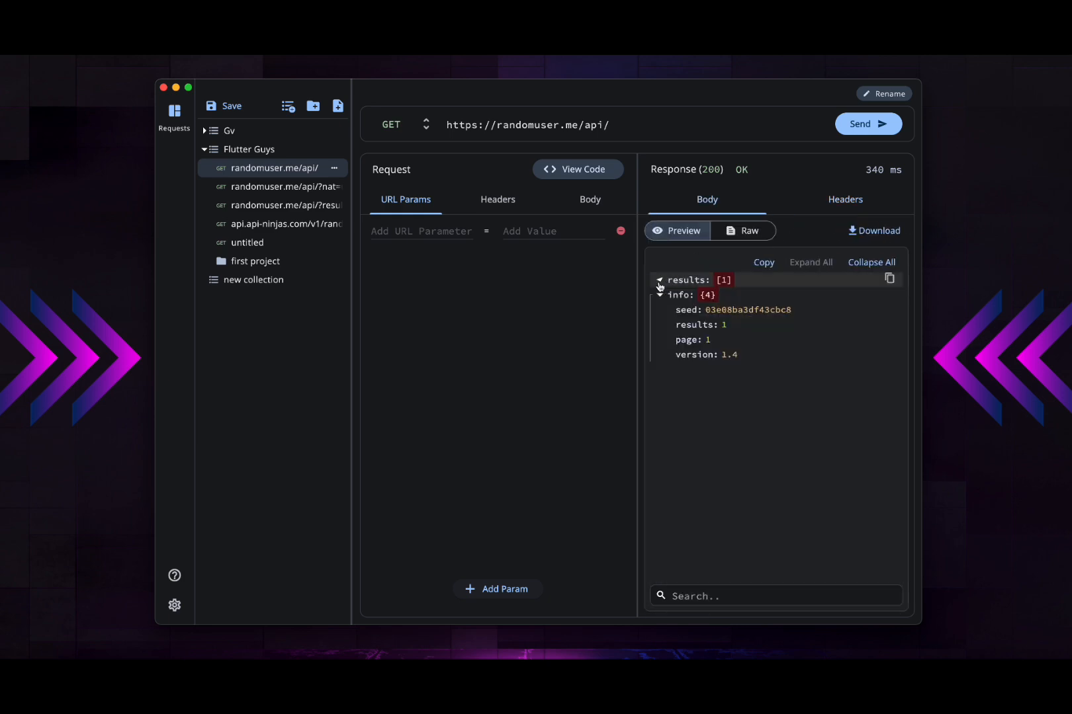
Step: Expand the results user record, copy the JSON response, then review the request's headers and body
click(659, 295)
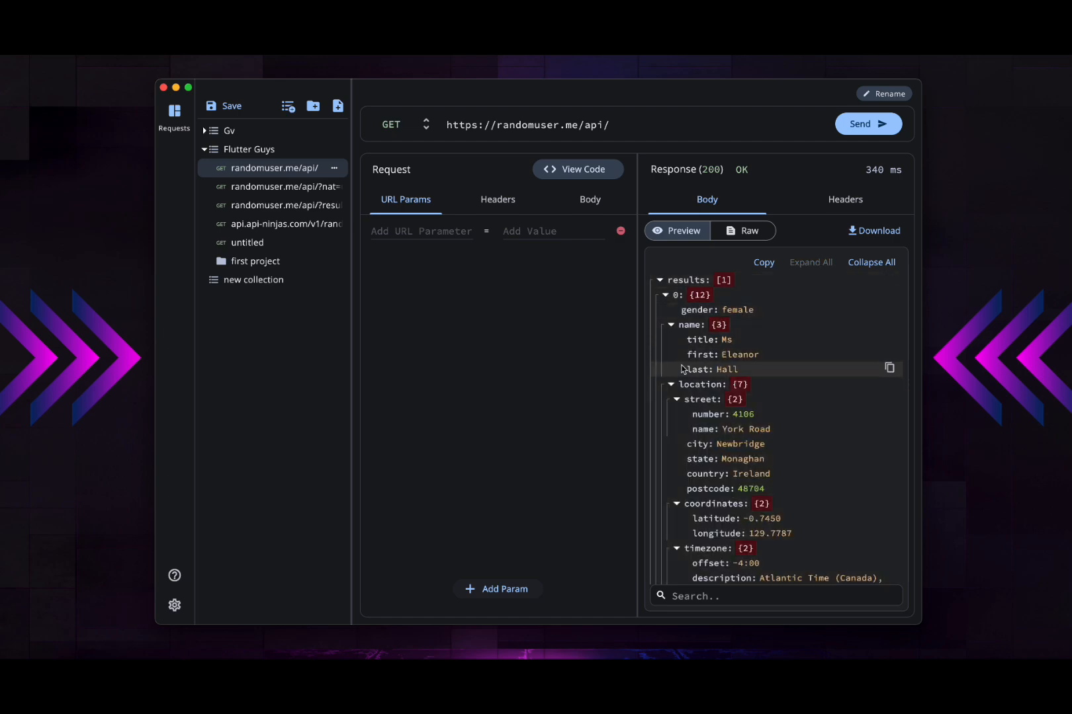
scroll(down, 3)
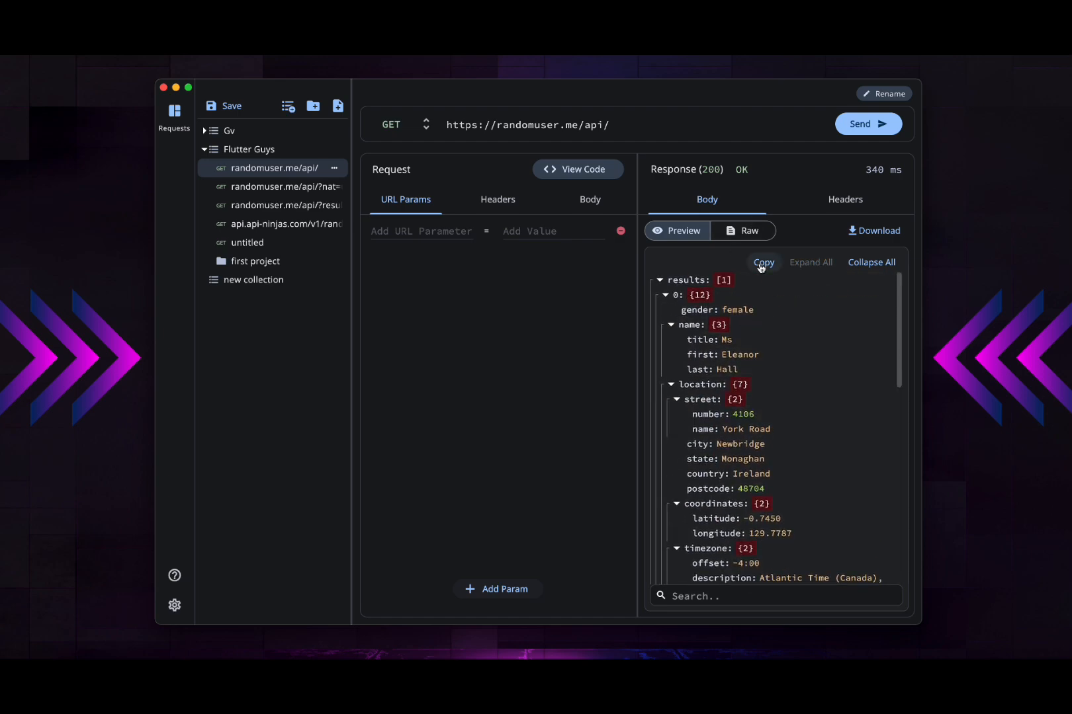
click(763, 262)
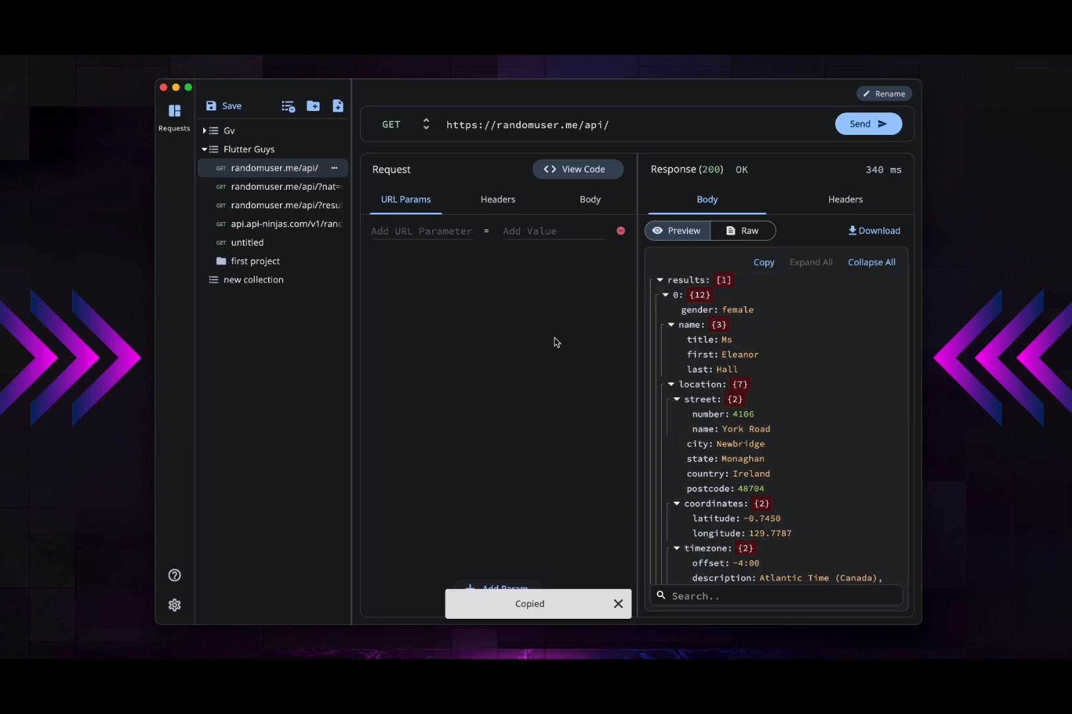
mouse_move(621, 219)
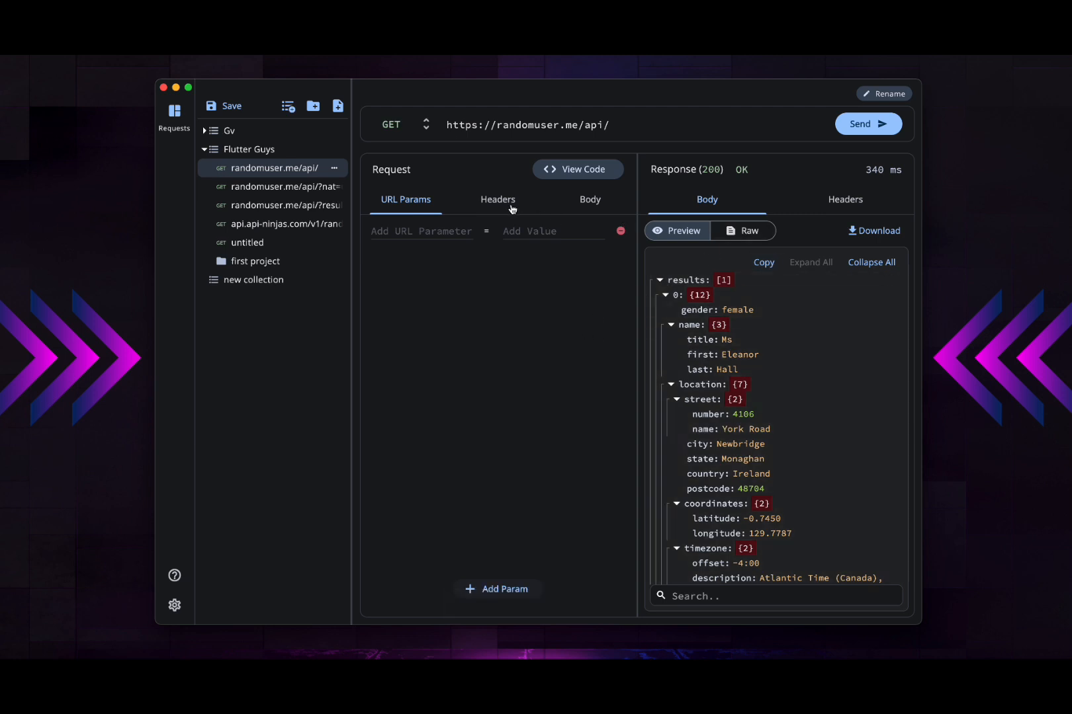
mouse_move(502, 208)
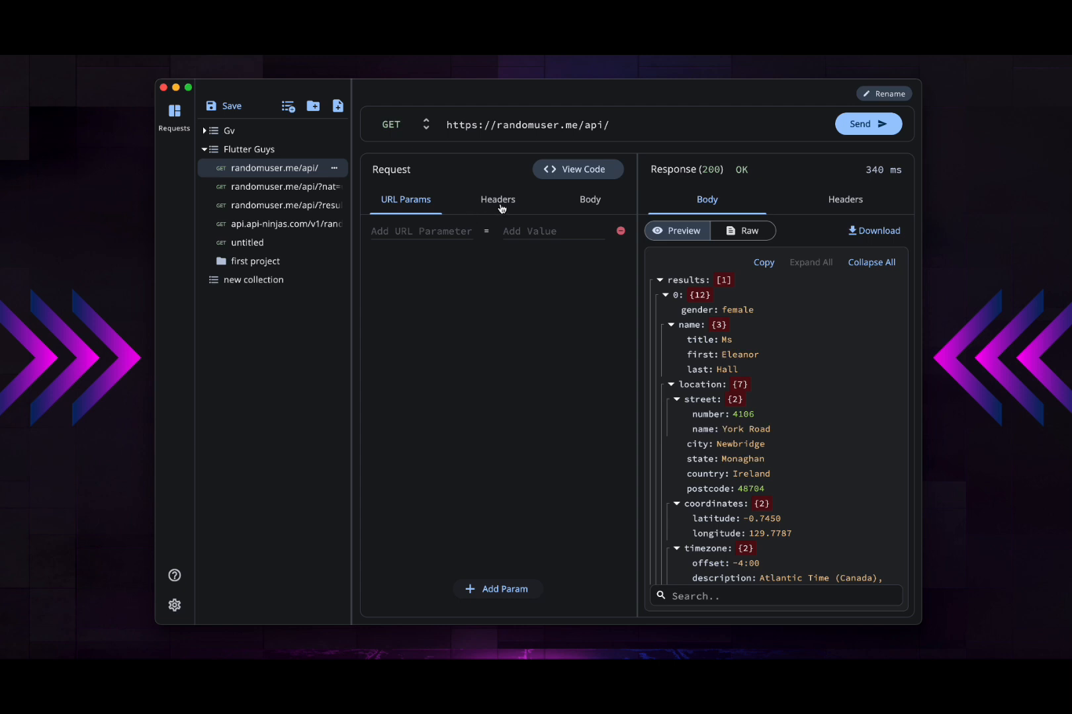
click(497, 200)
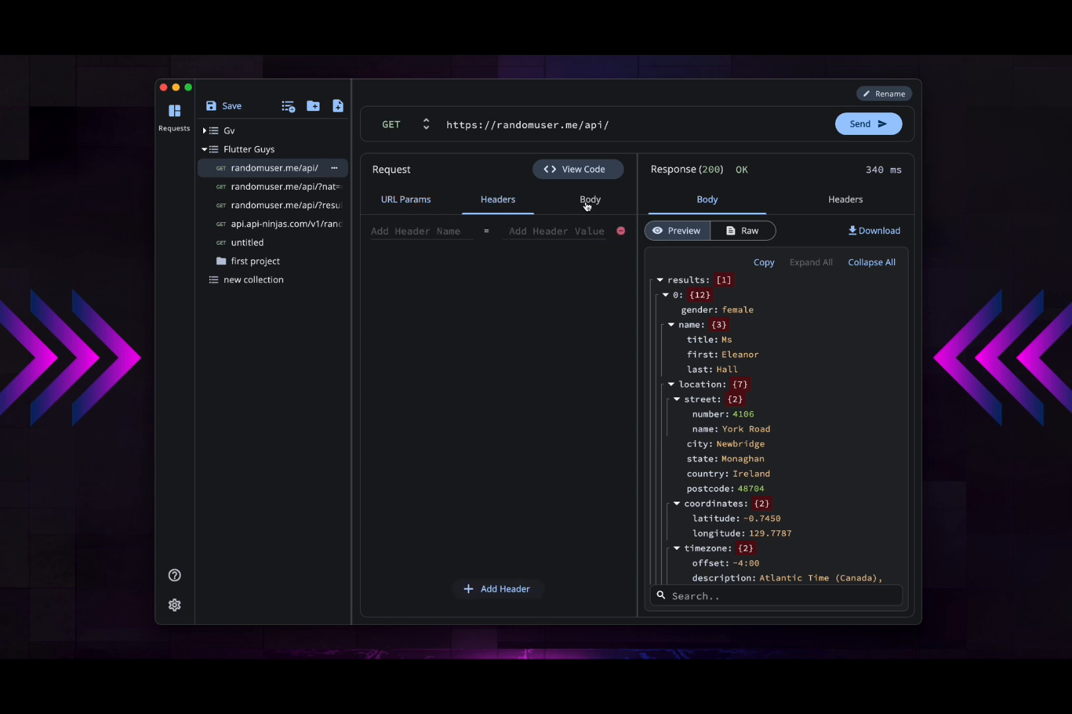
click(406, 199)
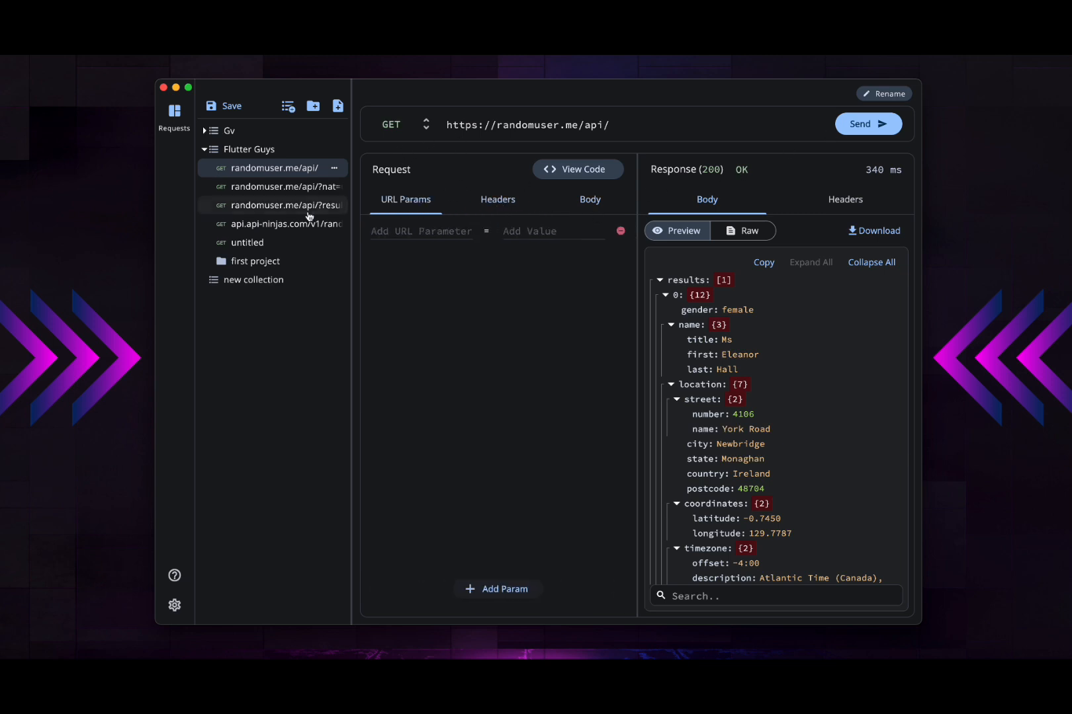
Step: View the ?nat=uk request and headers, then the ?results=10 request returning ten users
click(280, 186)
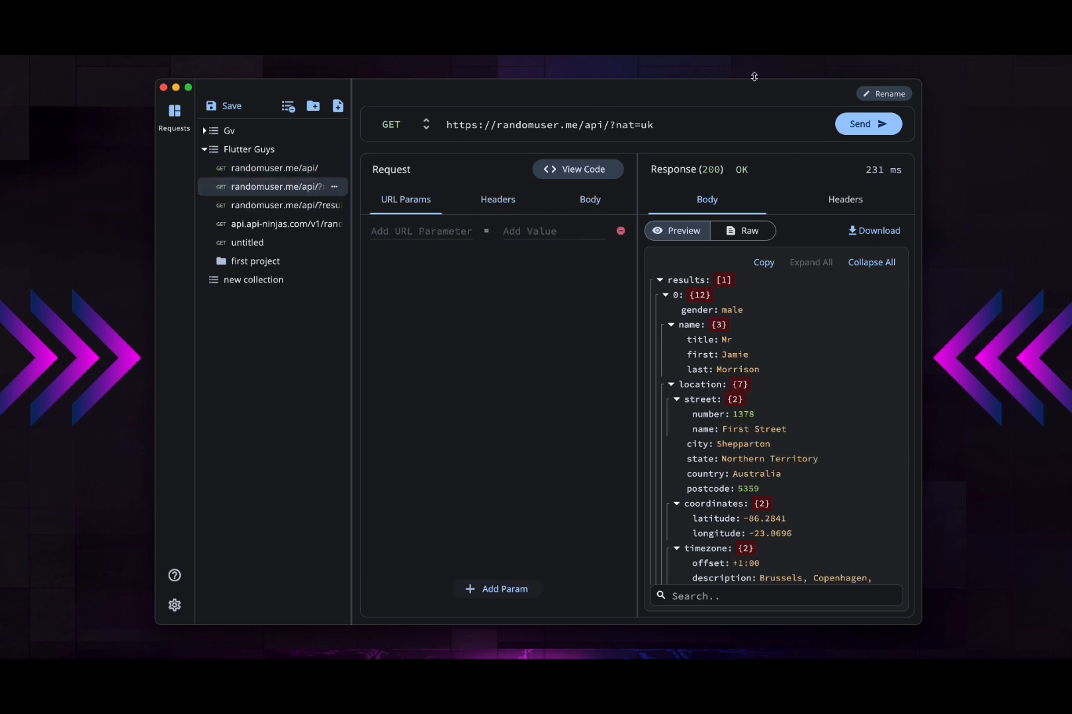
click(497, 199)
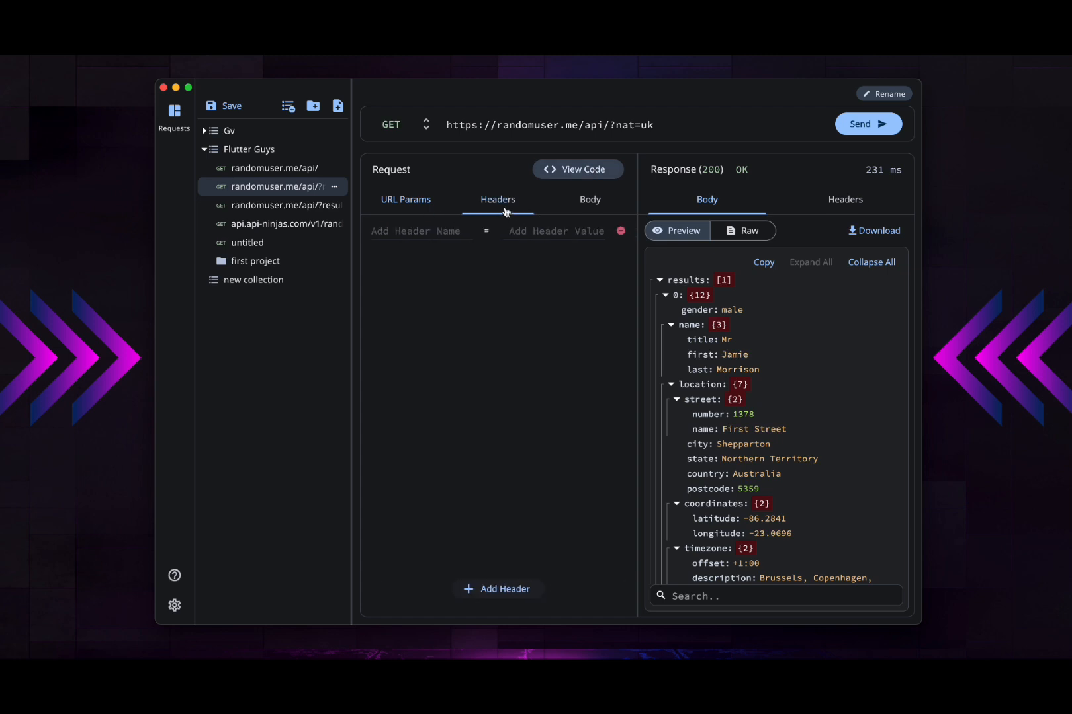
click(280, 205)
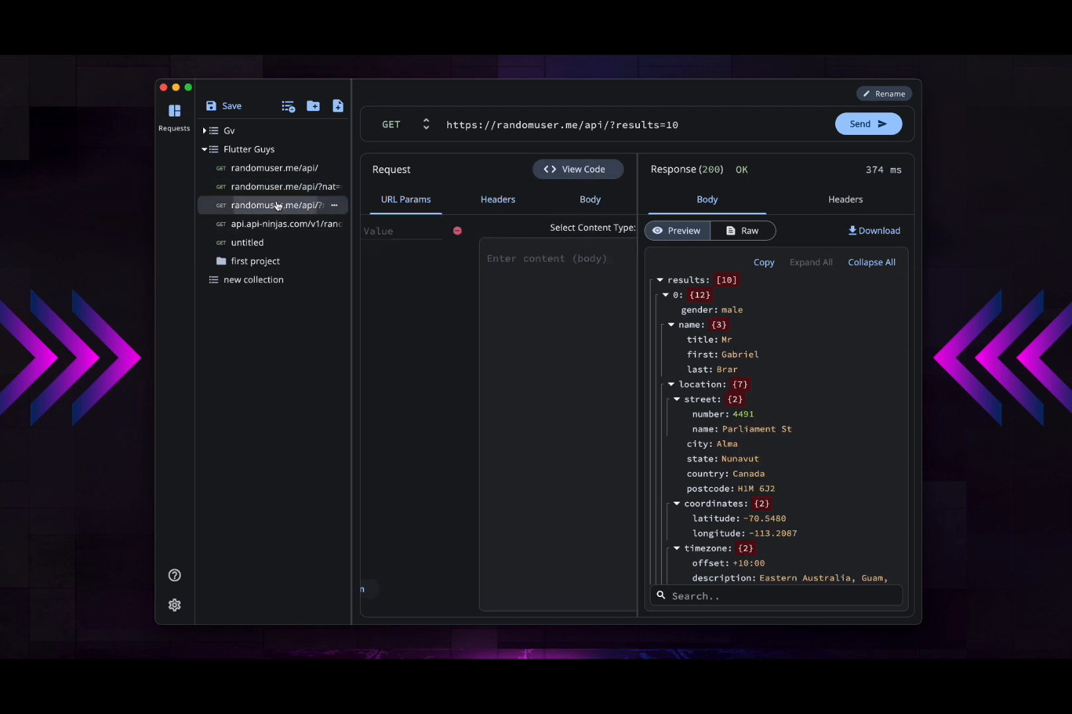
click(498, 199)
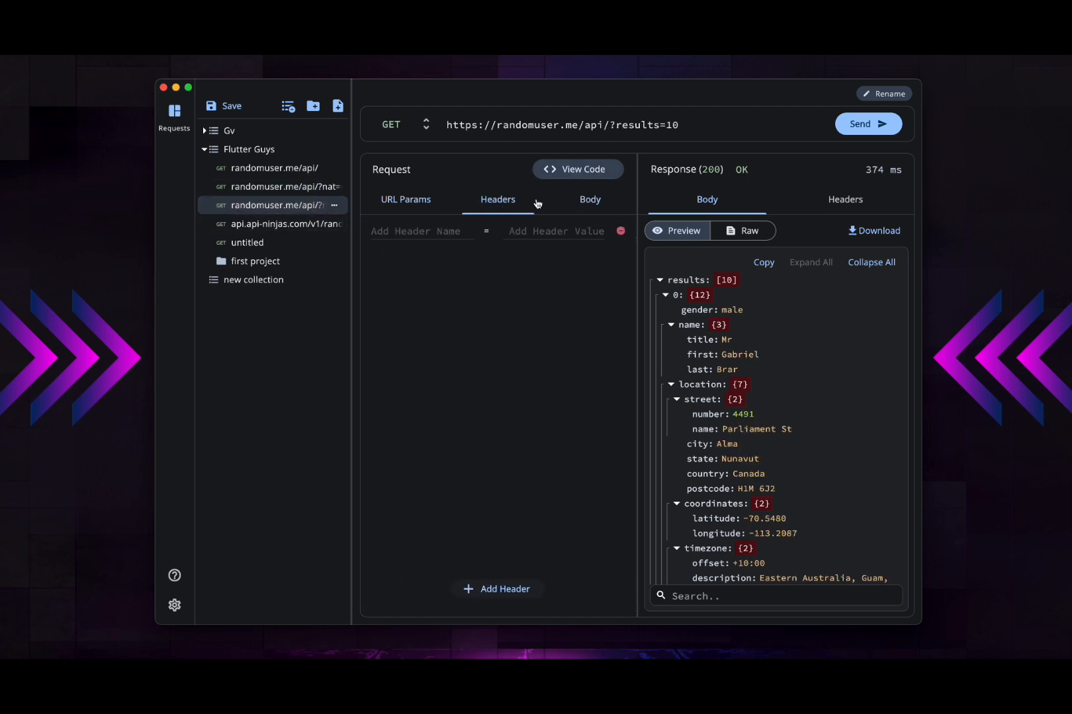
Step: Send the api-ninjas random image request with Accept image/jpg for a nature image
click(277, 223)
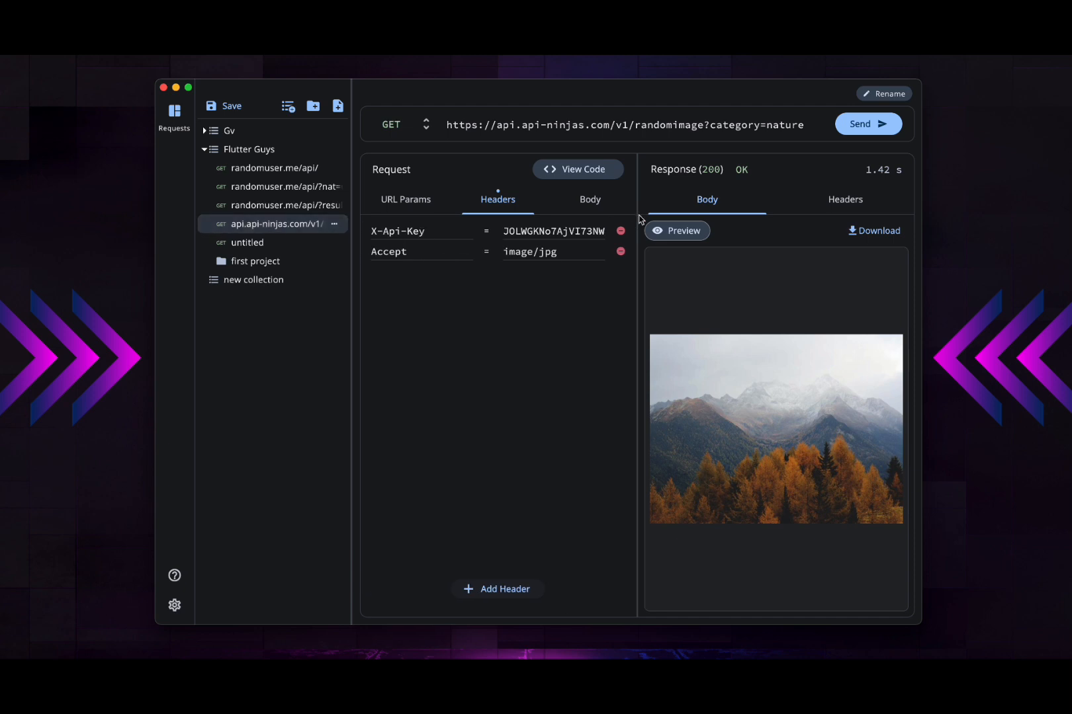
mouse_move(774, 291)
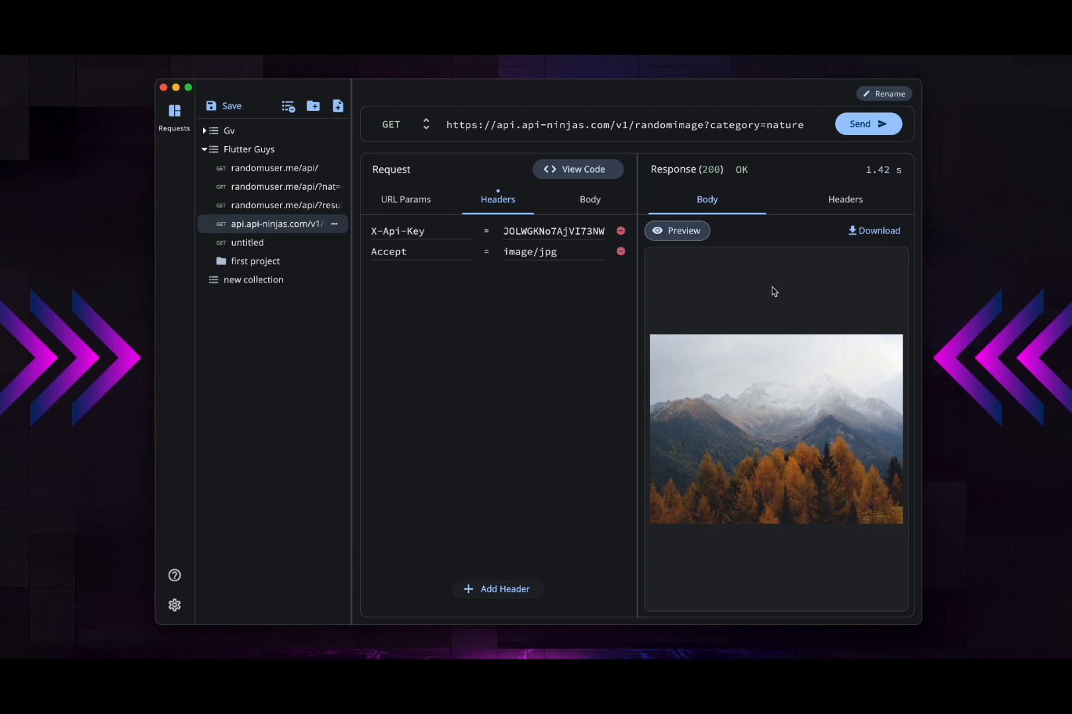
mouse_move(768, 376)
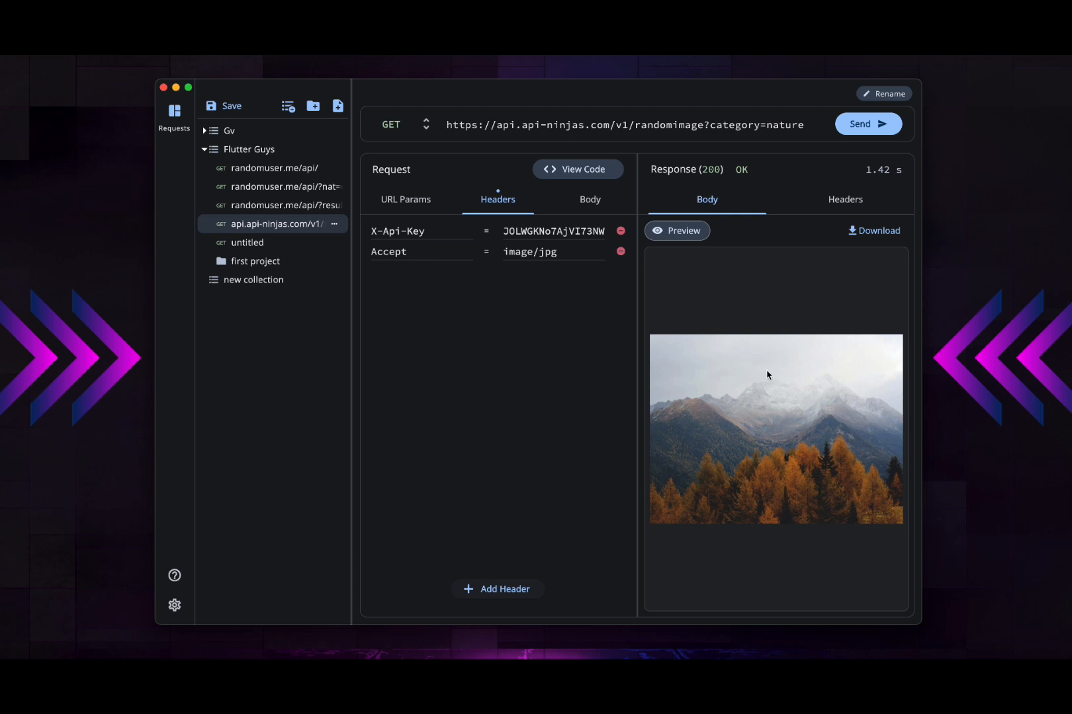
double_click(388, 251)
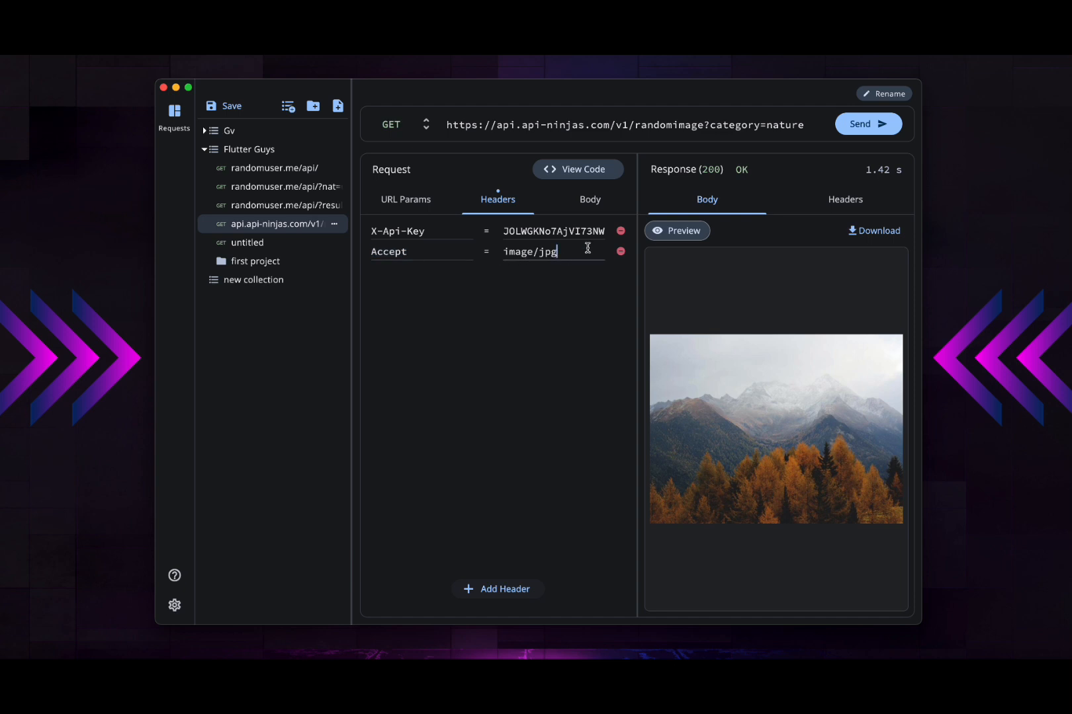
click(868, 124)
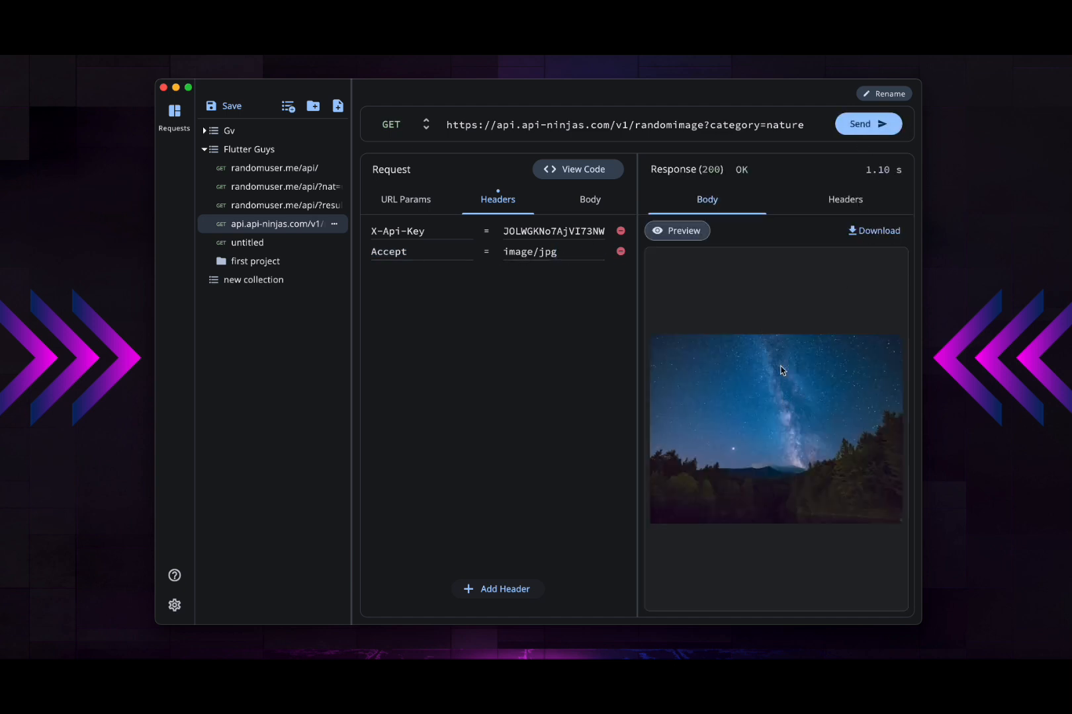
Step: Try categories football and soccer (Invalid category), then resend with nature for a 200 OK image
double_click(784, 125)
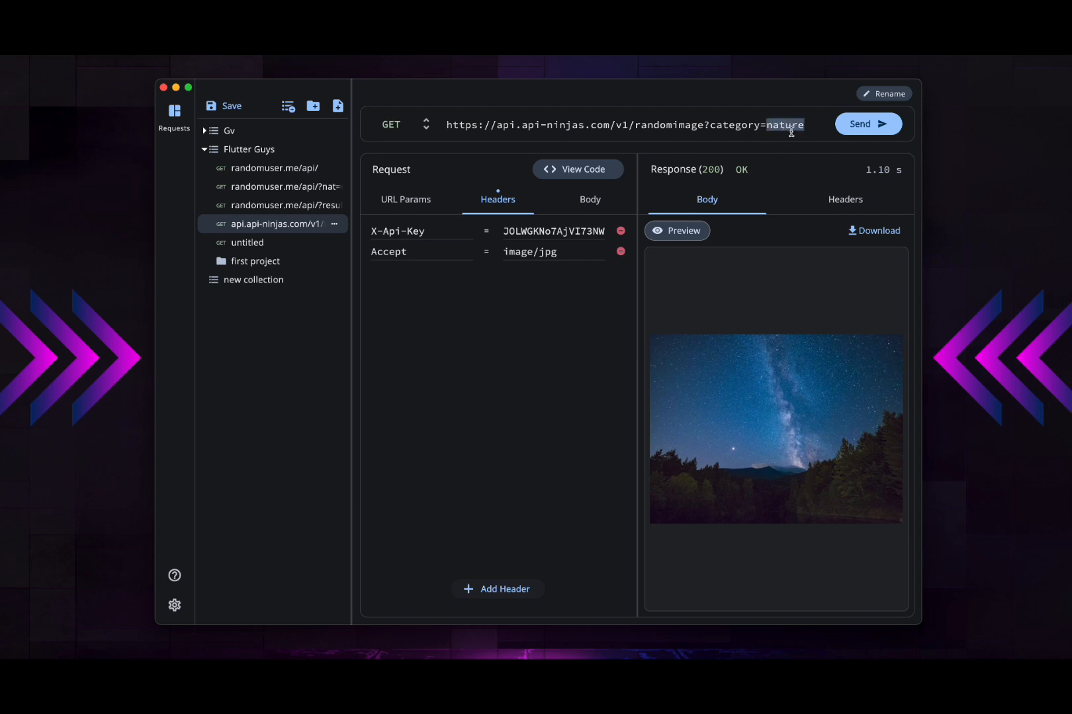
text(football)
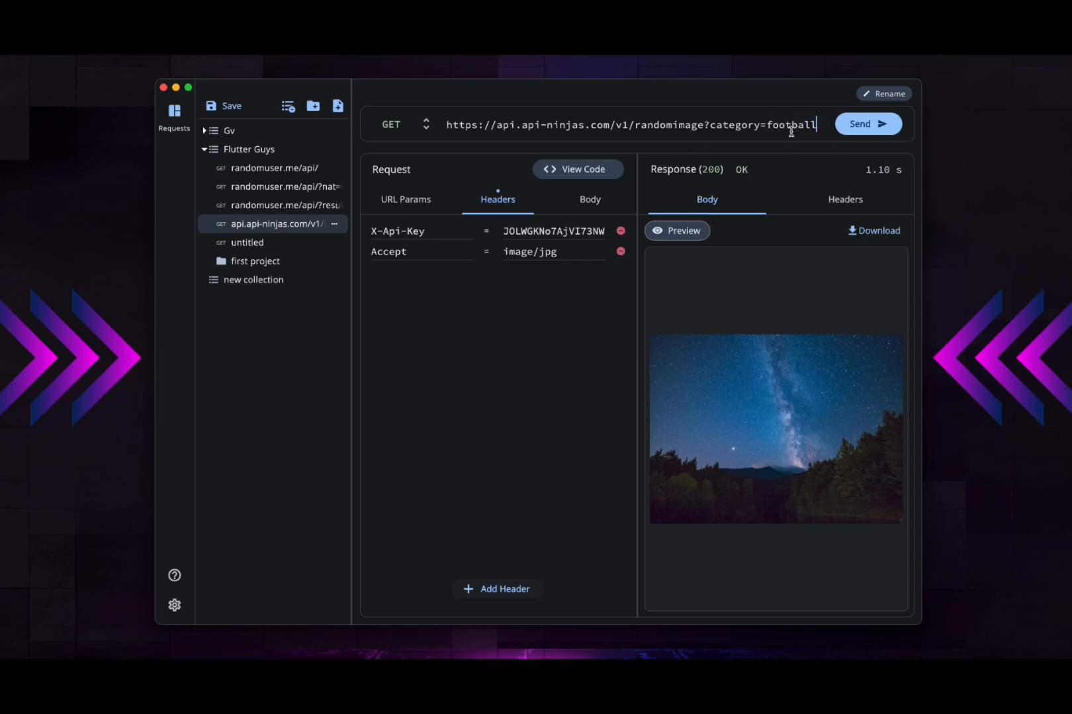
click(868, 124)
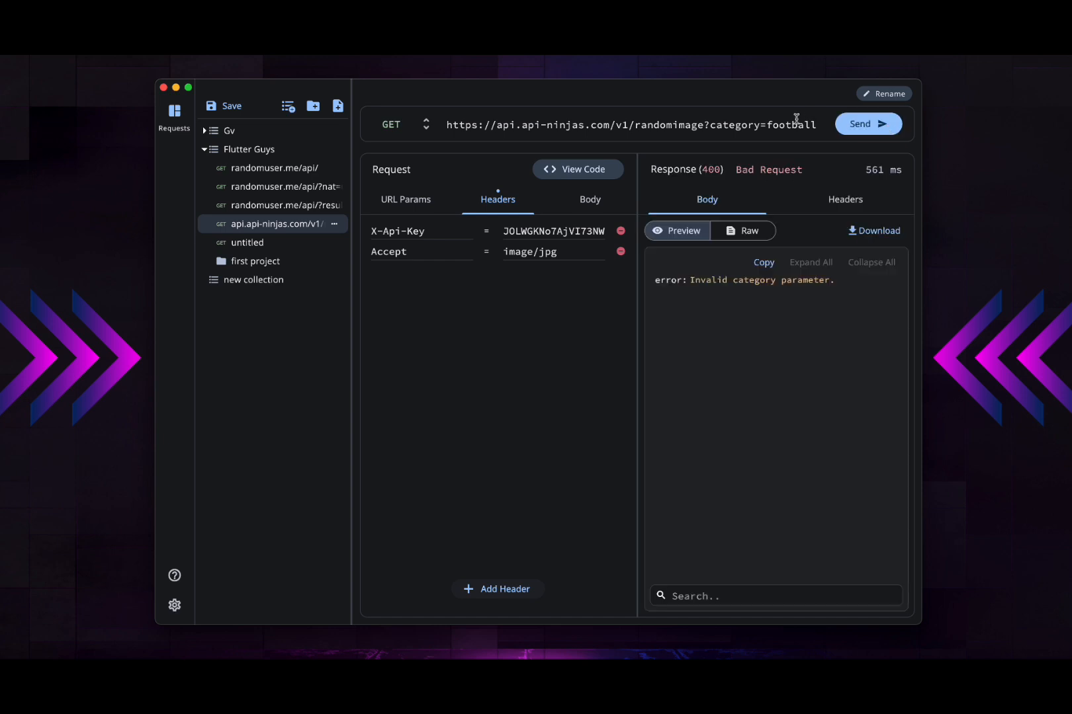
text(soccer)
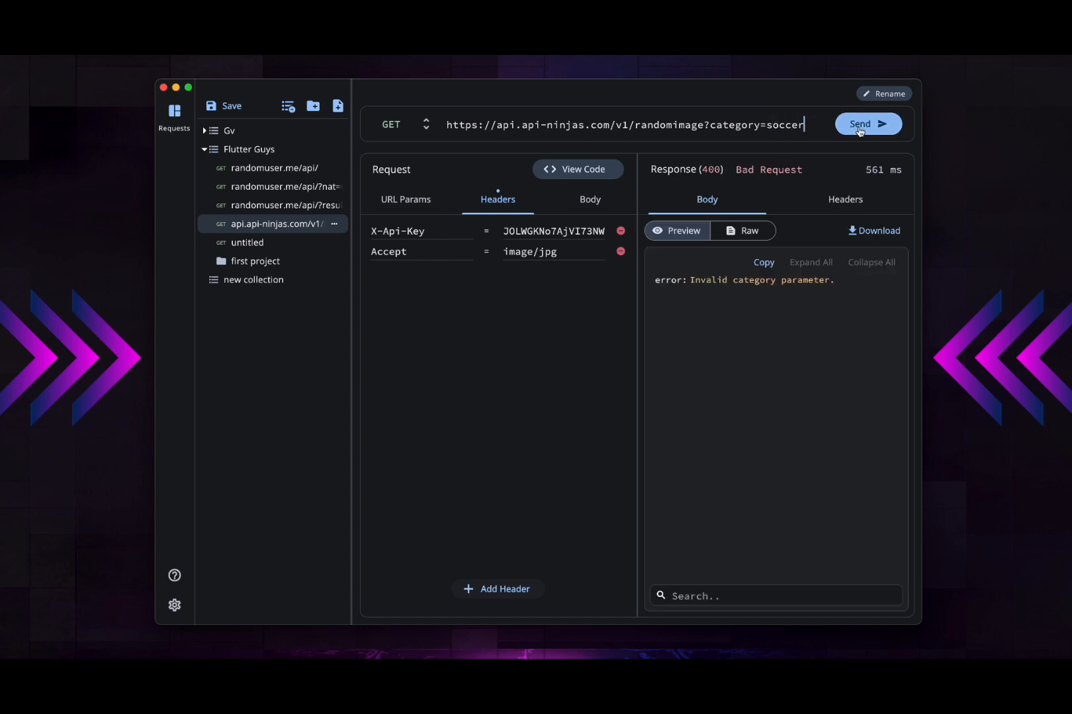
click(868, 123)
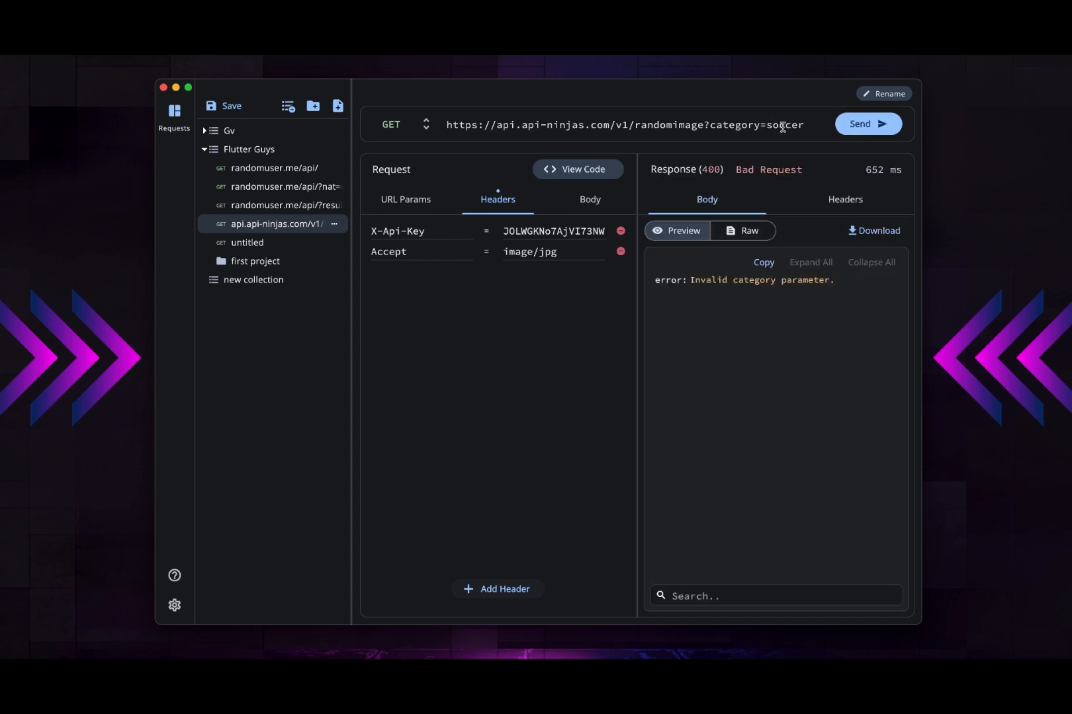
click(867, 124)
text(natur)
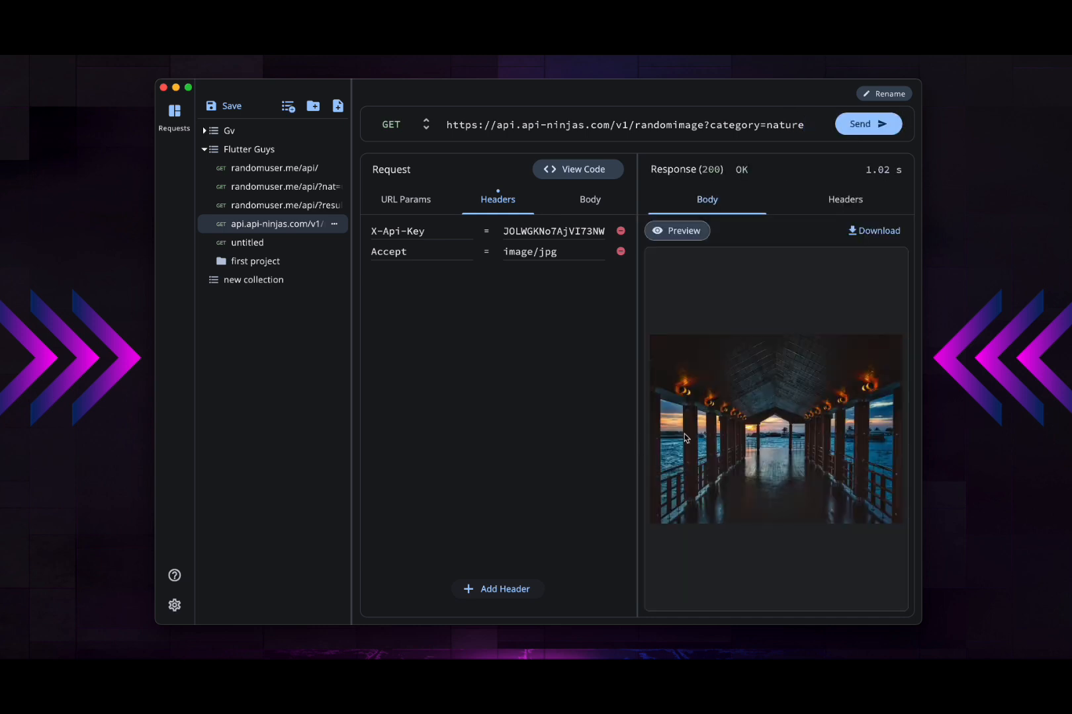
mouse_move(763, 389)
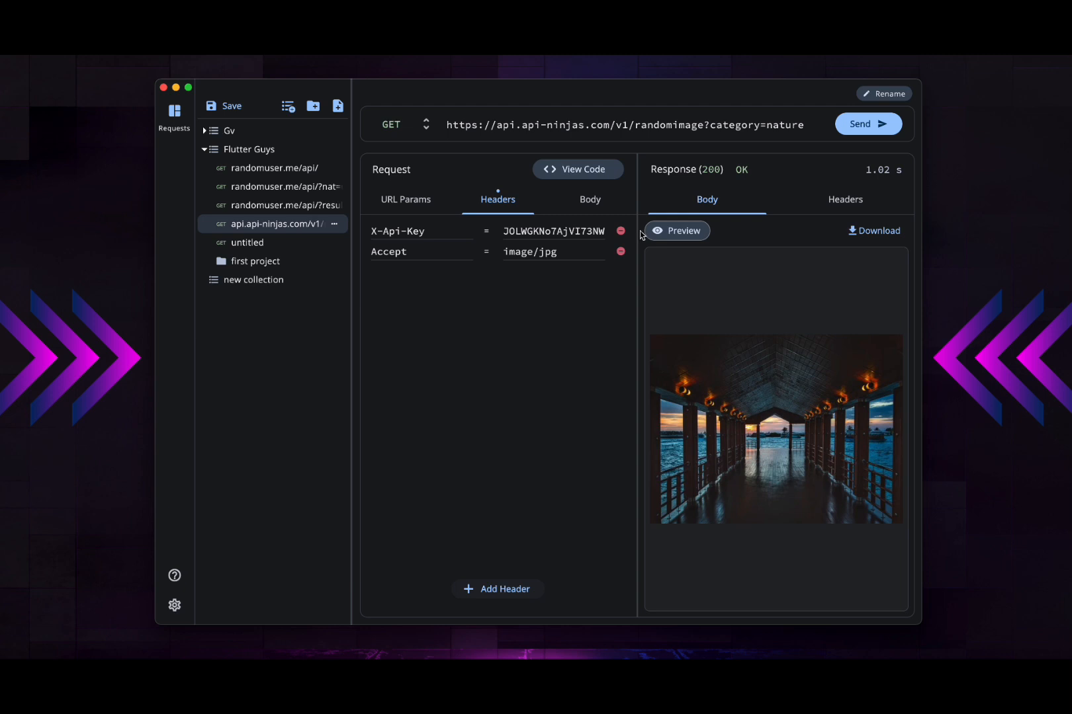
mouse_move(597, 366)
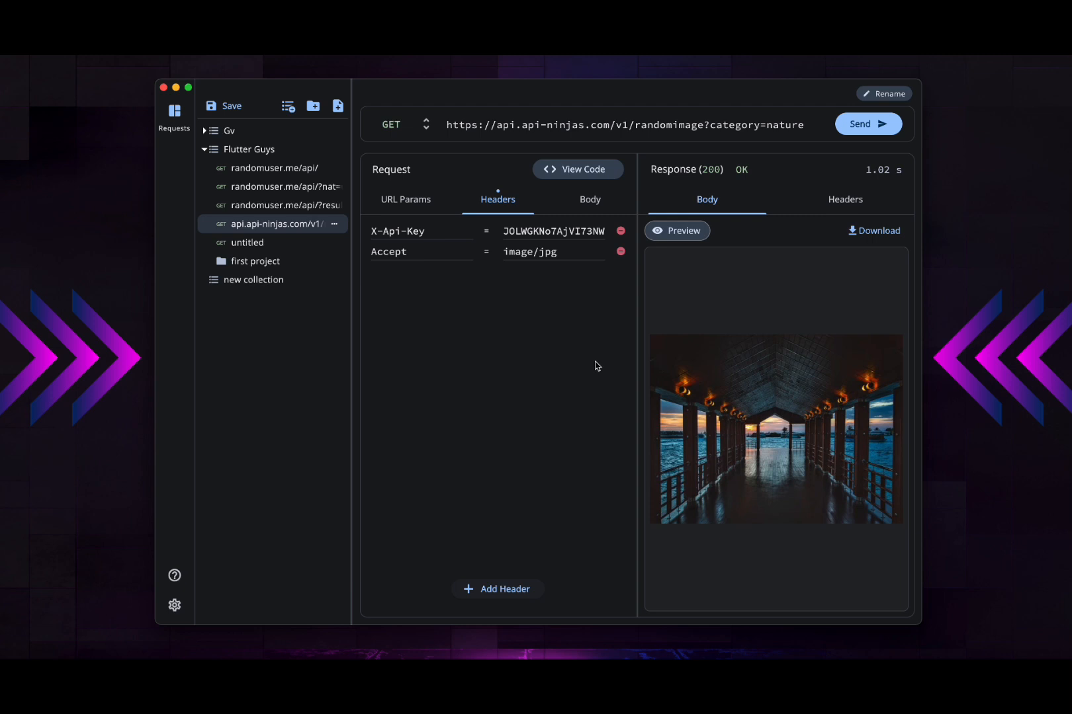
mouse_move(624, 353)
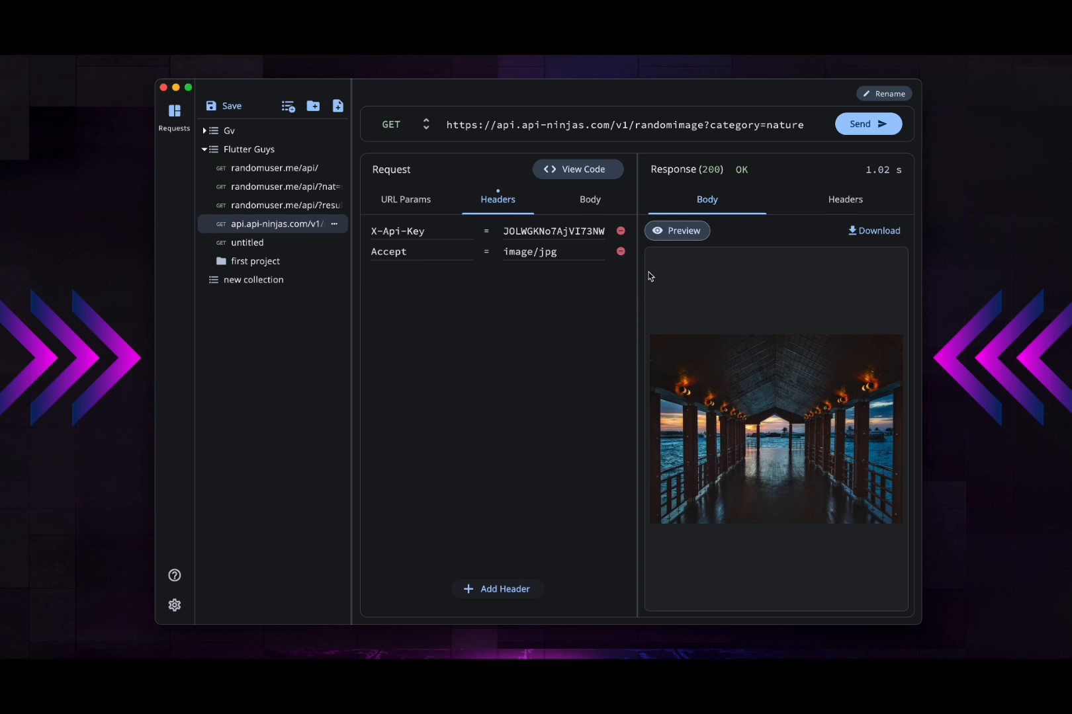
mouse_move(575, 172)
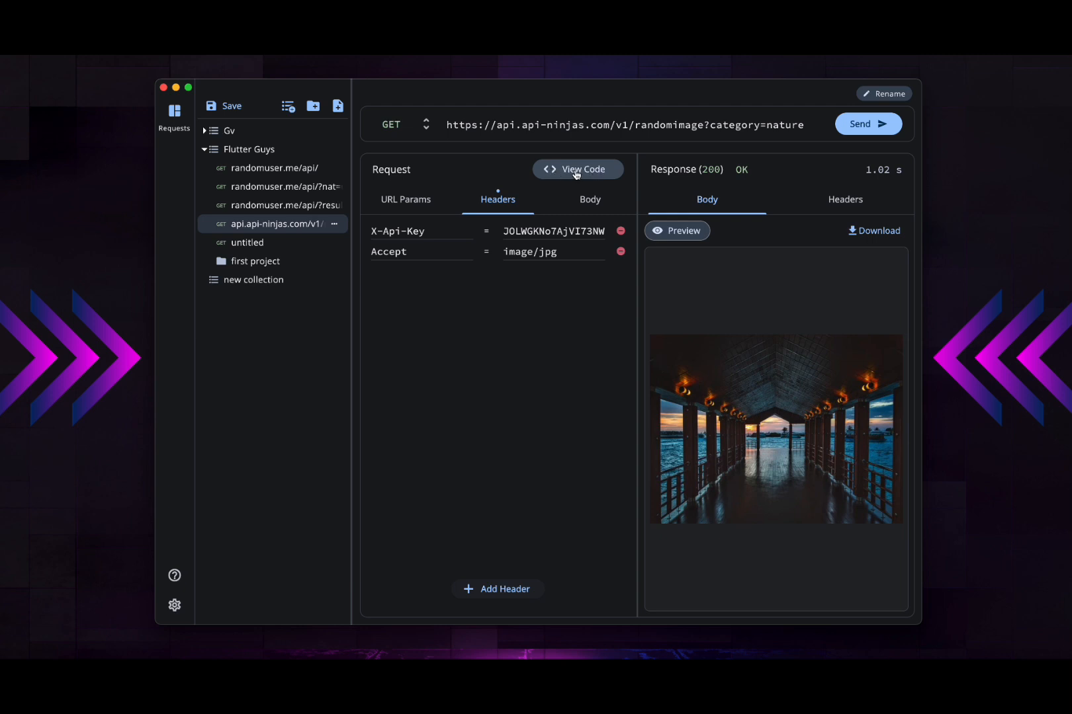
Step: View the image request's generated client code as Dart (http)
click(578, 170)
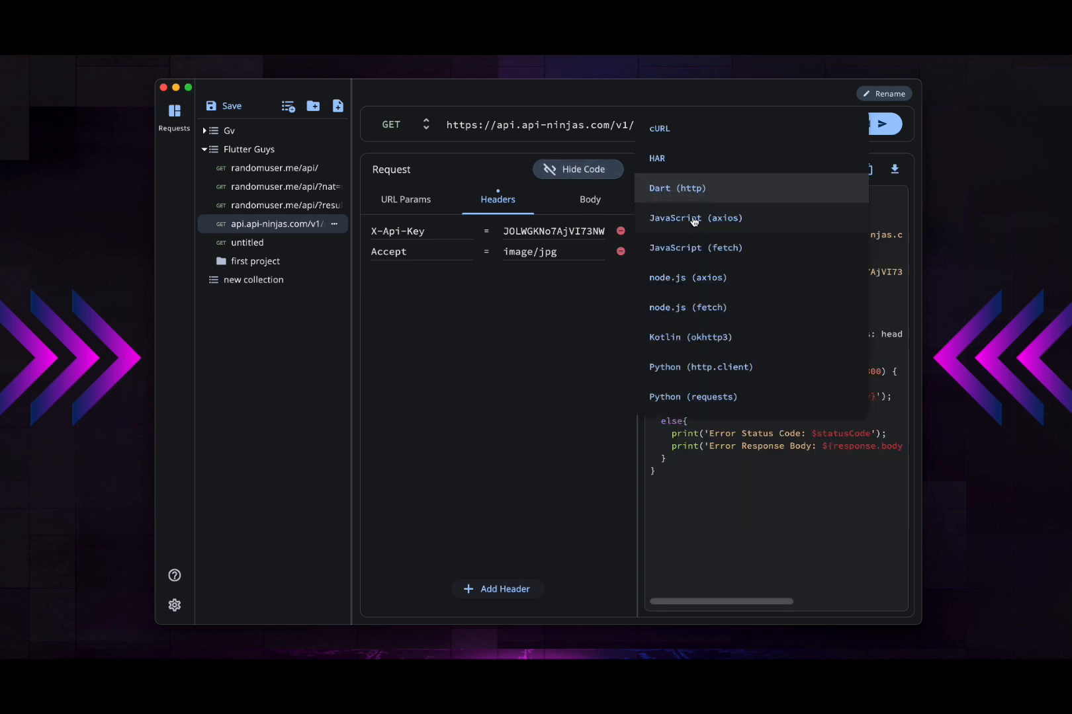
click(677, 187)
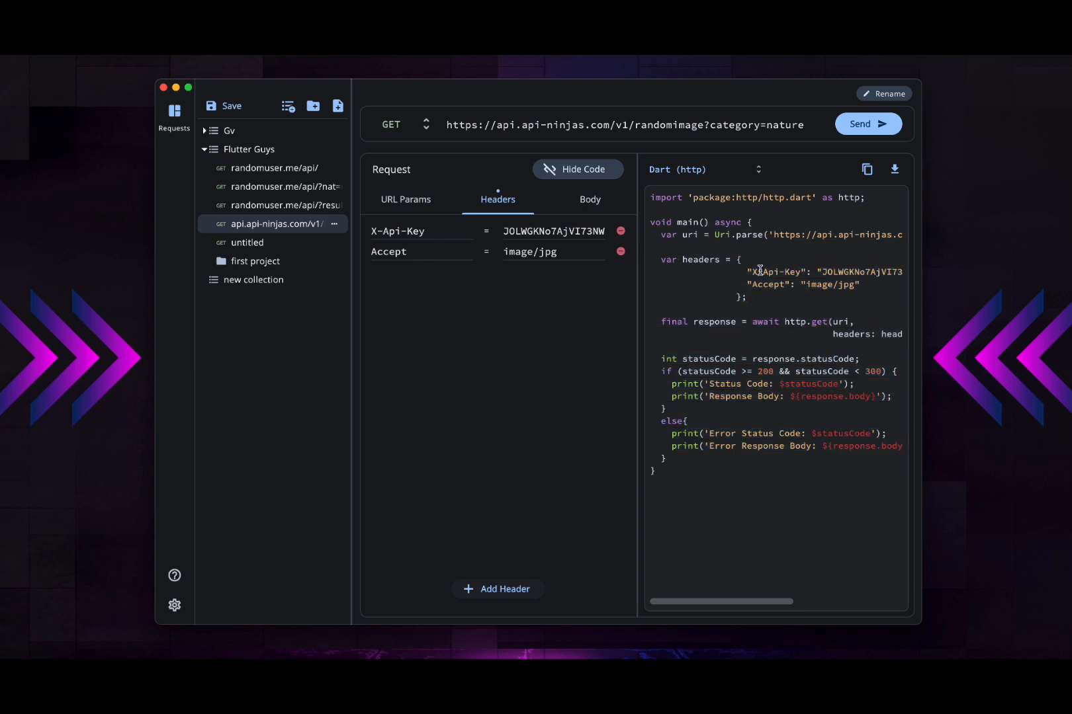
click(705, 169)
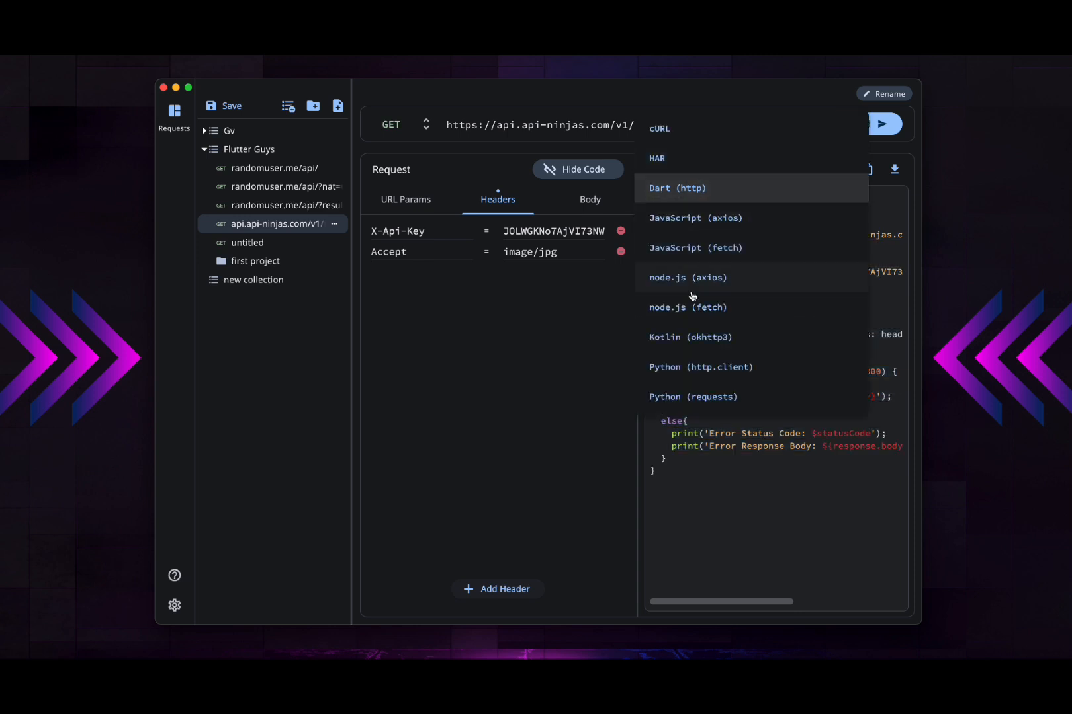
mouse_move(723, 276)
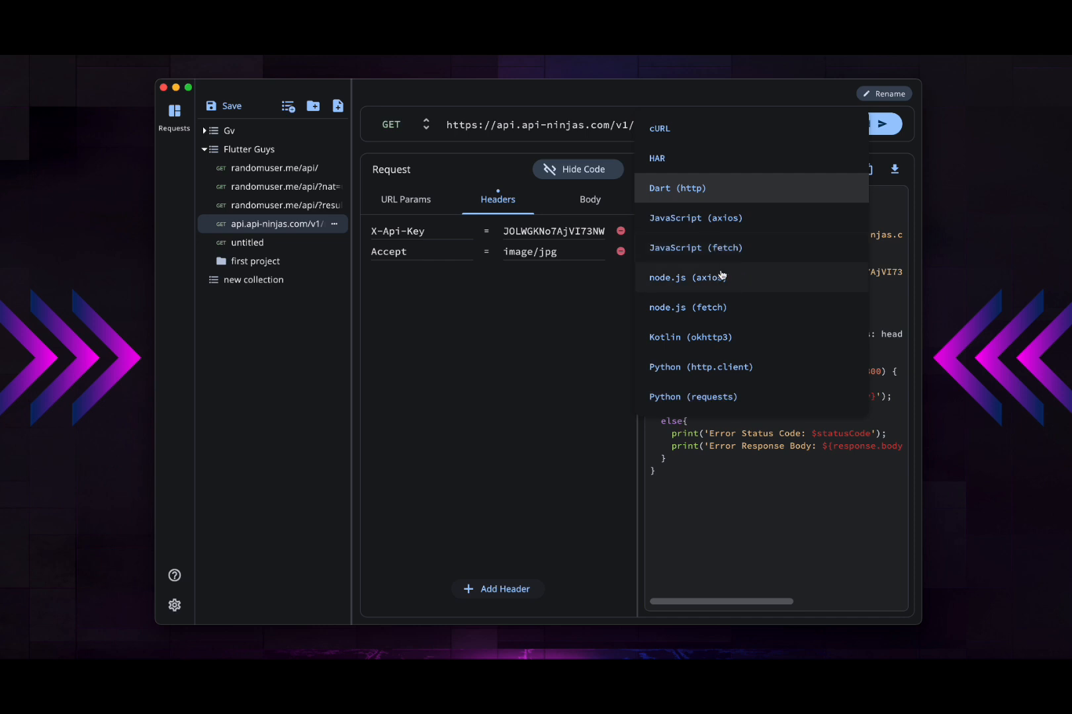
mouse_move(757, 318)
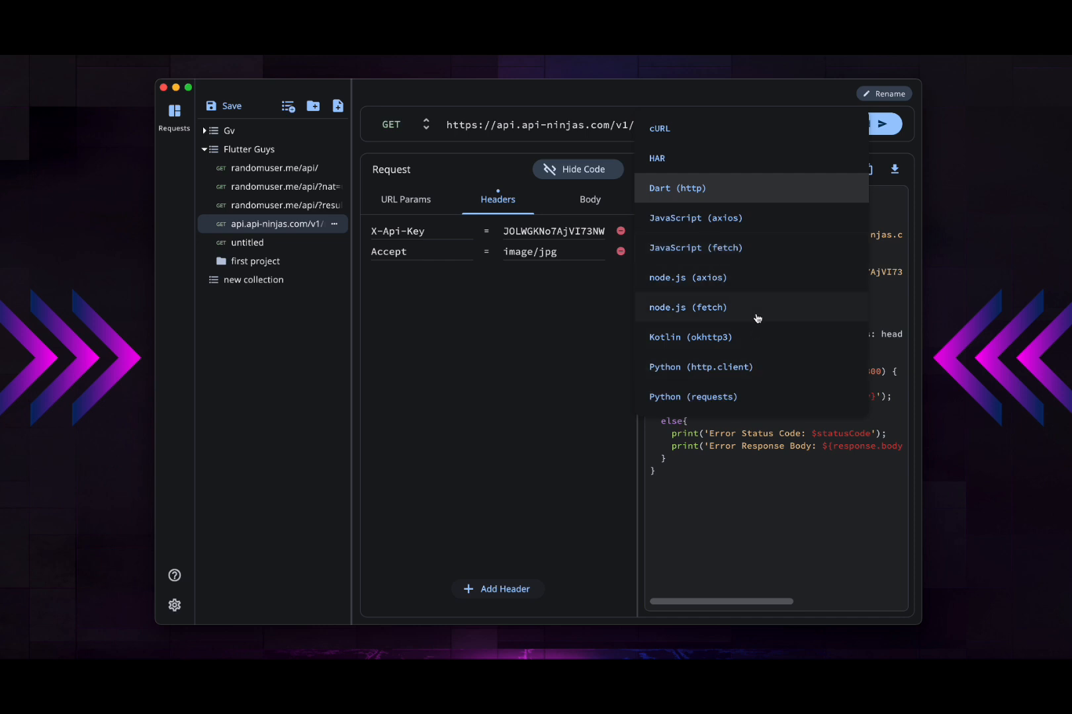
Step: Switch the generated code to node.js (axios), then to Python (requests)
click(686, 278)
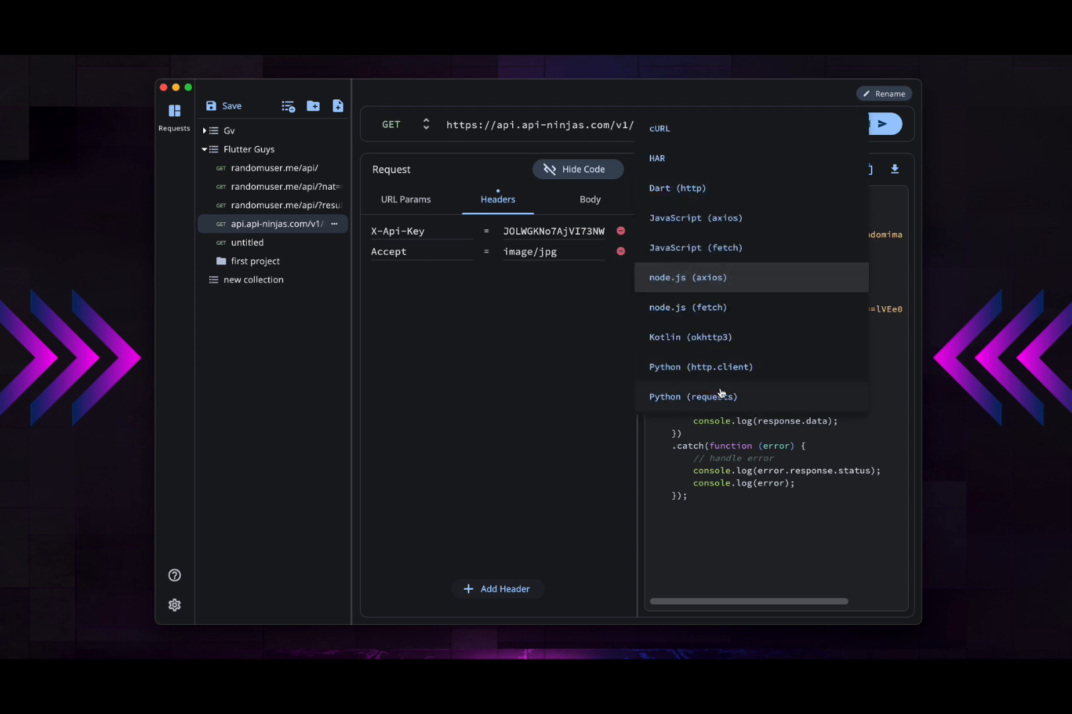
click(692, 396)
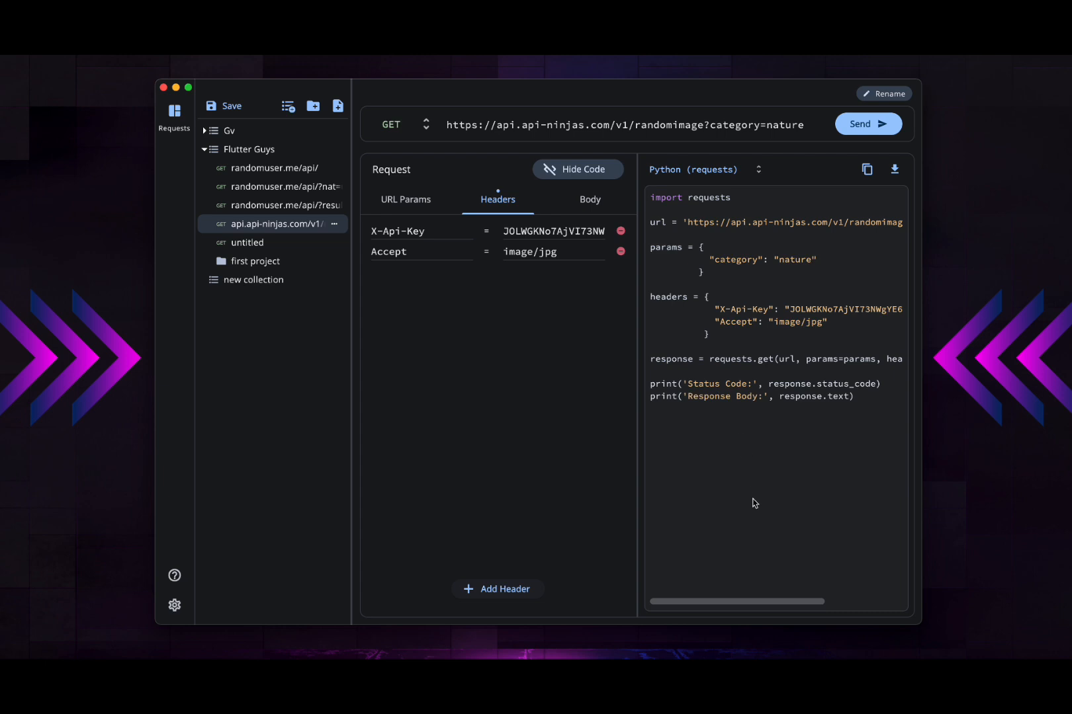